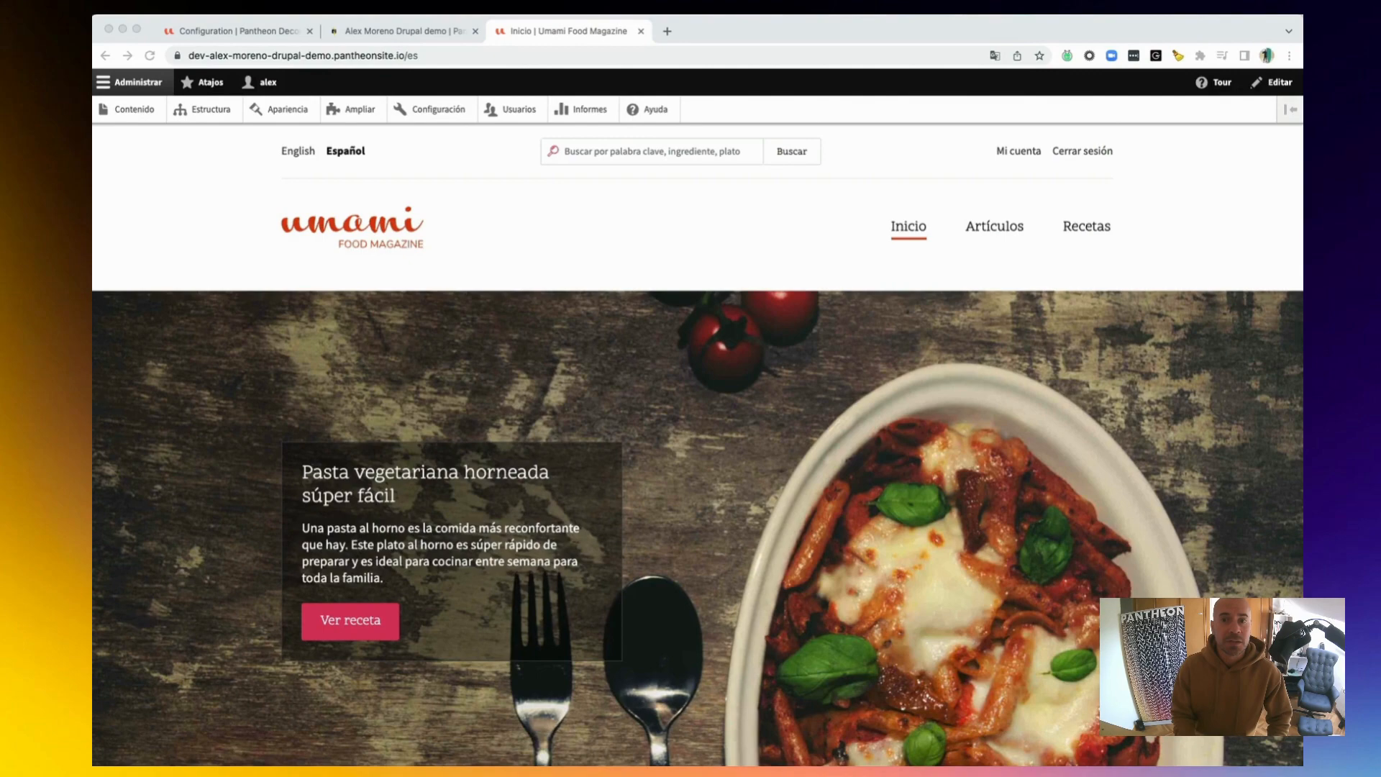
mouse_move(143, 166)
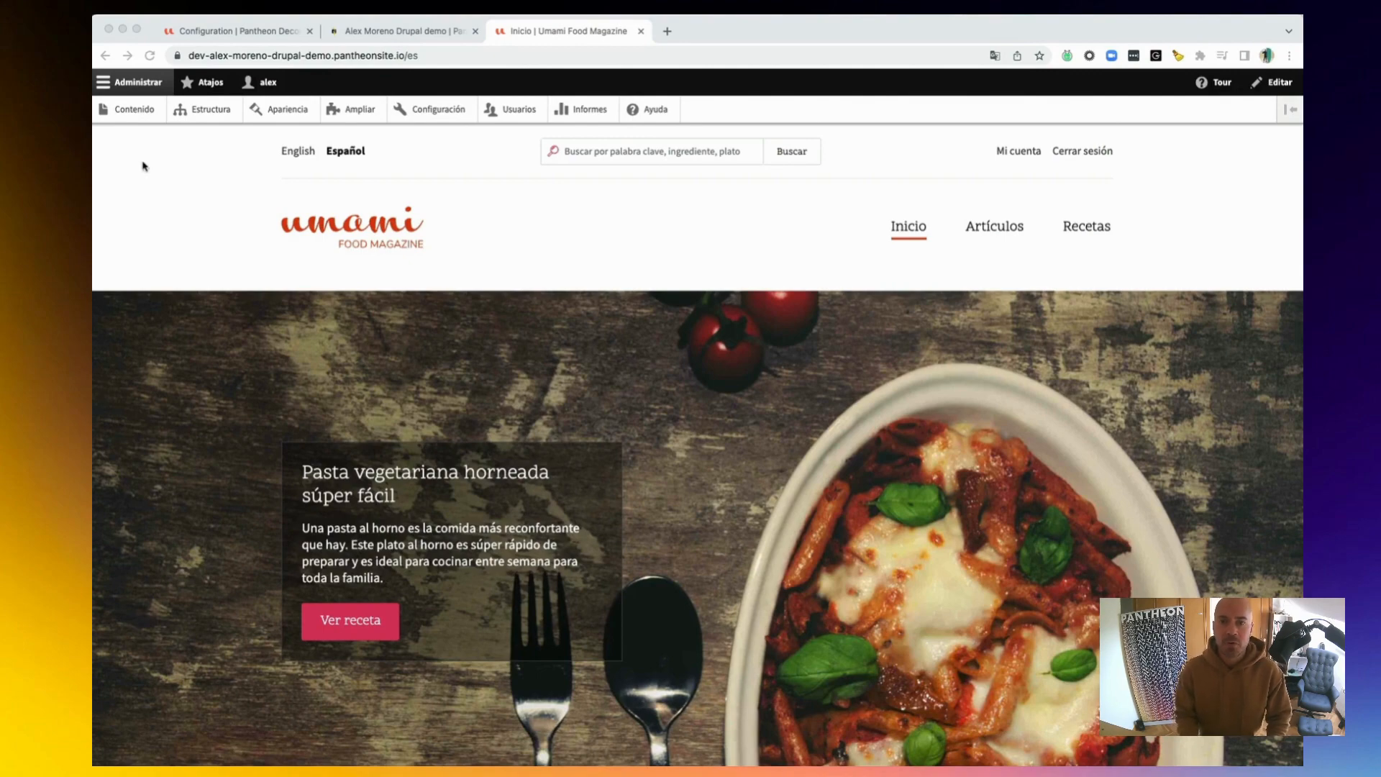
From Contenido, open the 'Percances al hornear' article for editing
scroll(down, 3)
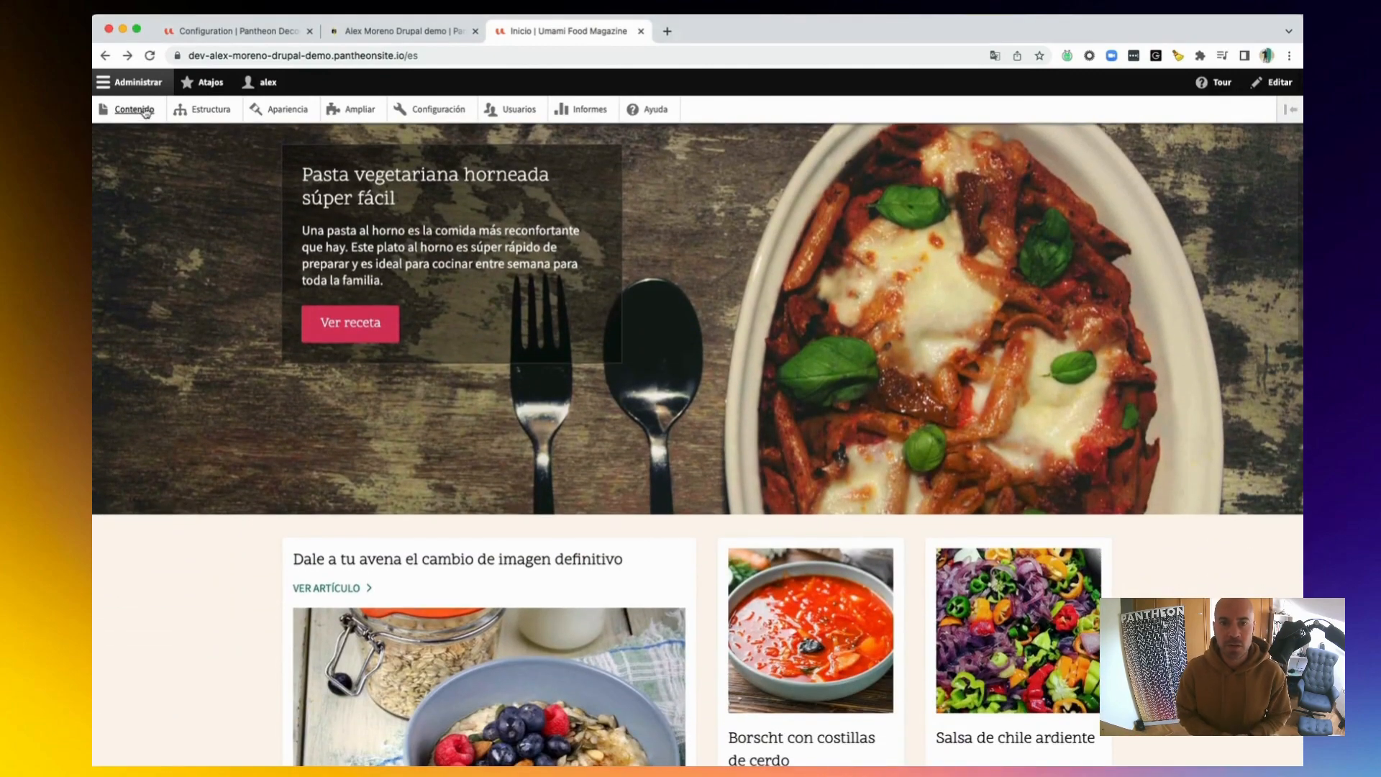
click(132, 109)
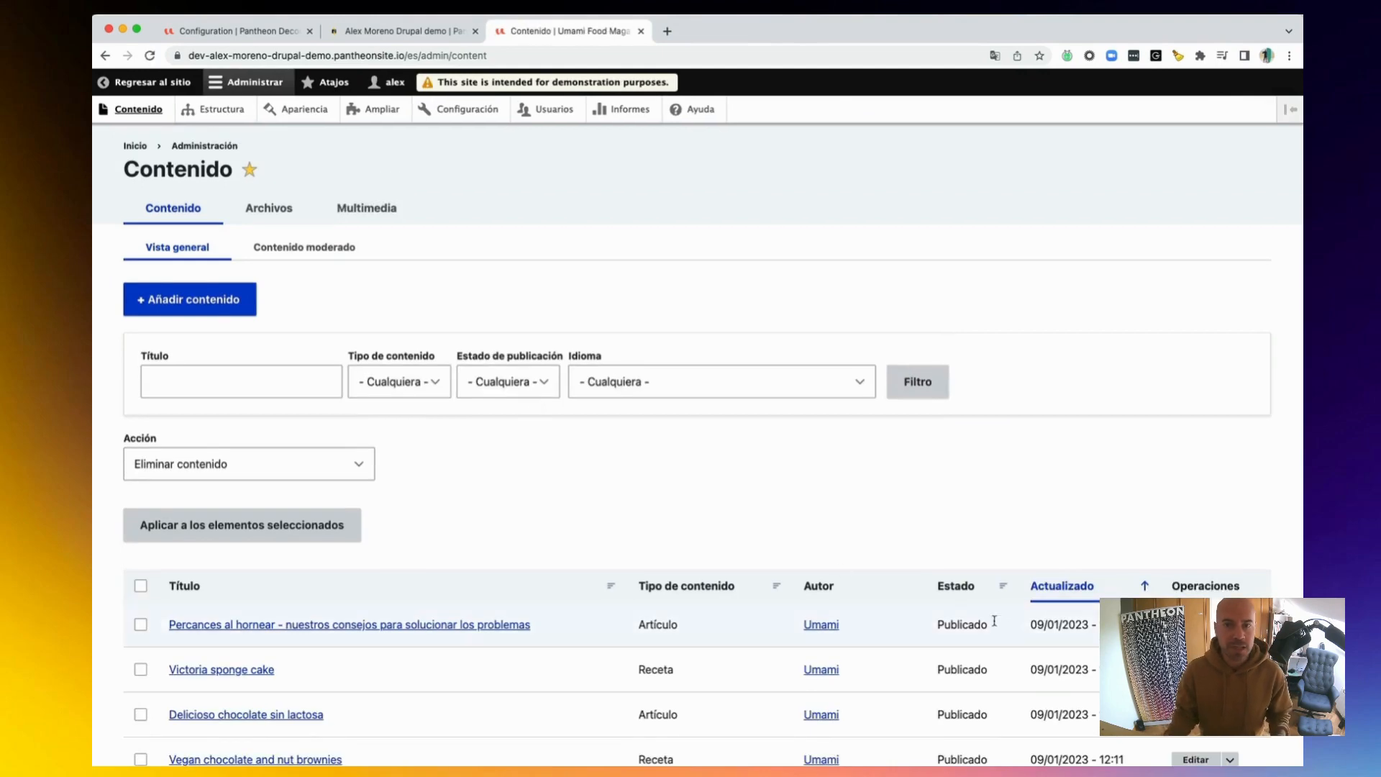
click(349, 624)
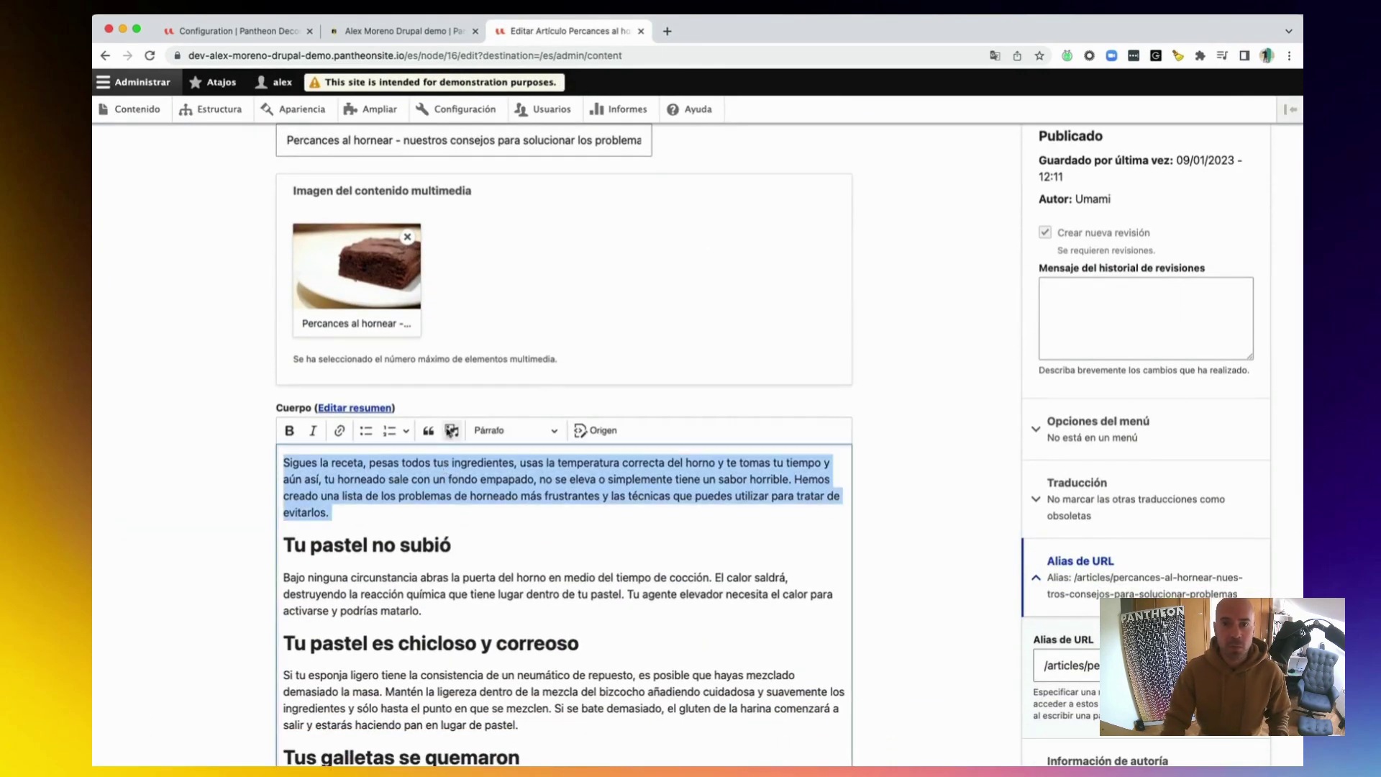
Preview the article with Vista previa, then return to editing its content
scroll(down, 3)
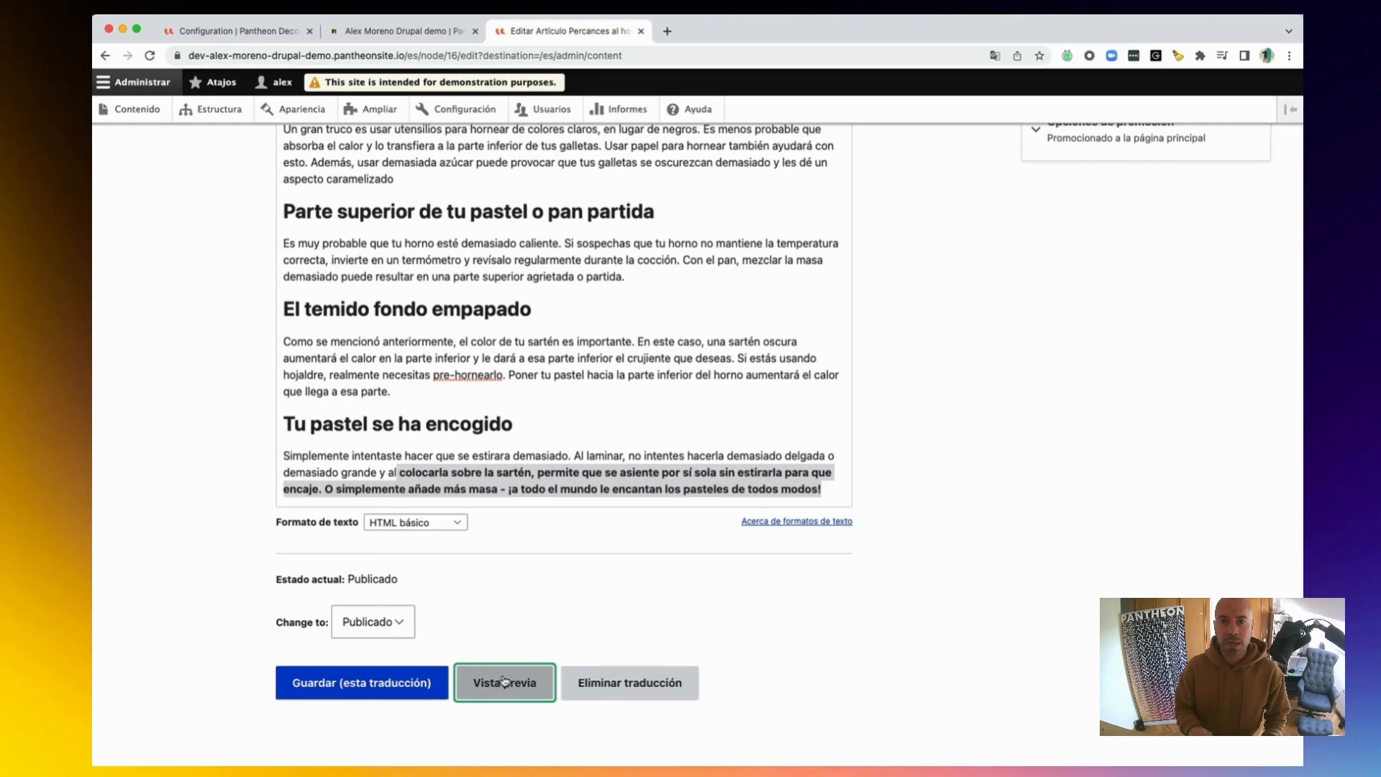
click(503, 682)
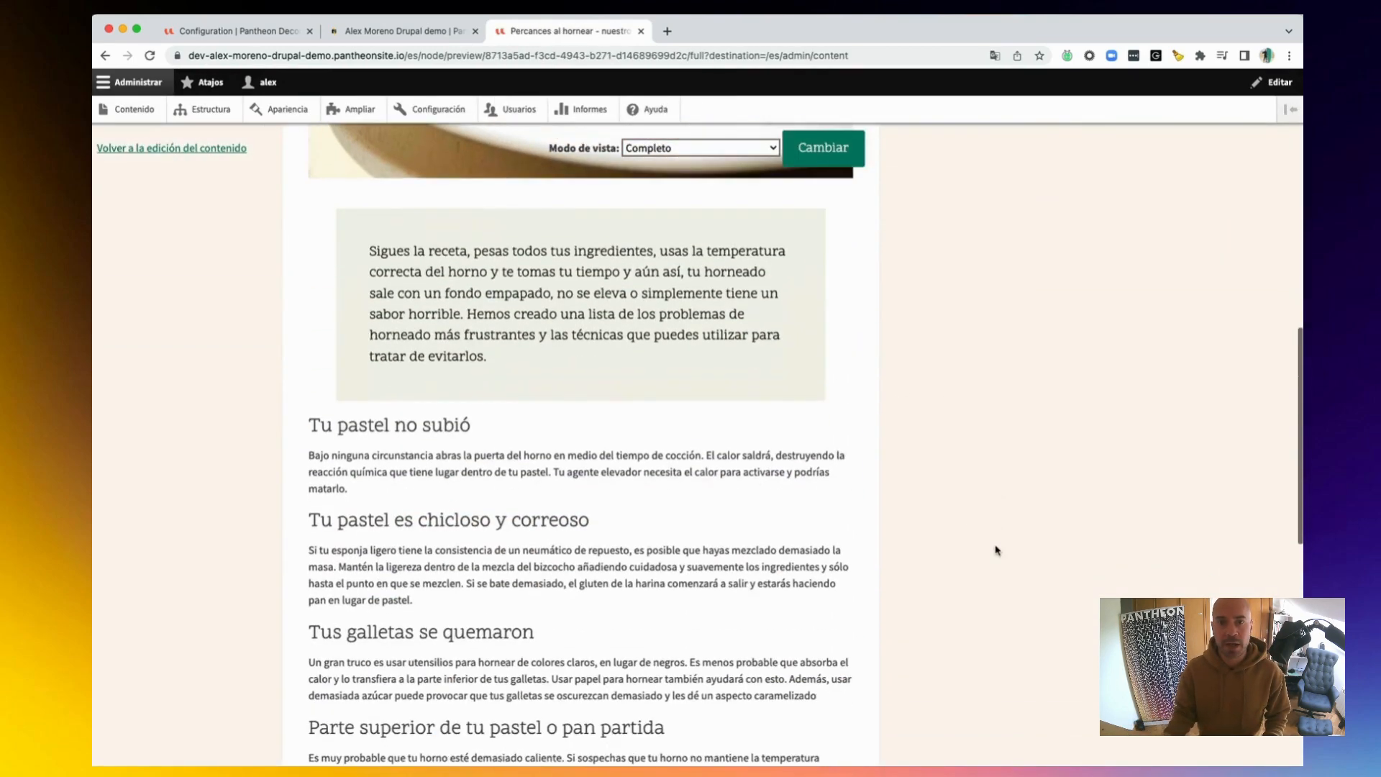
mouse_move(621, 354)
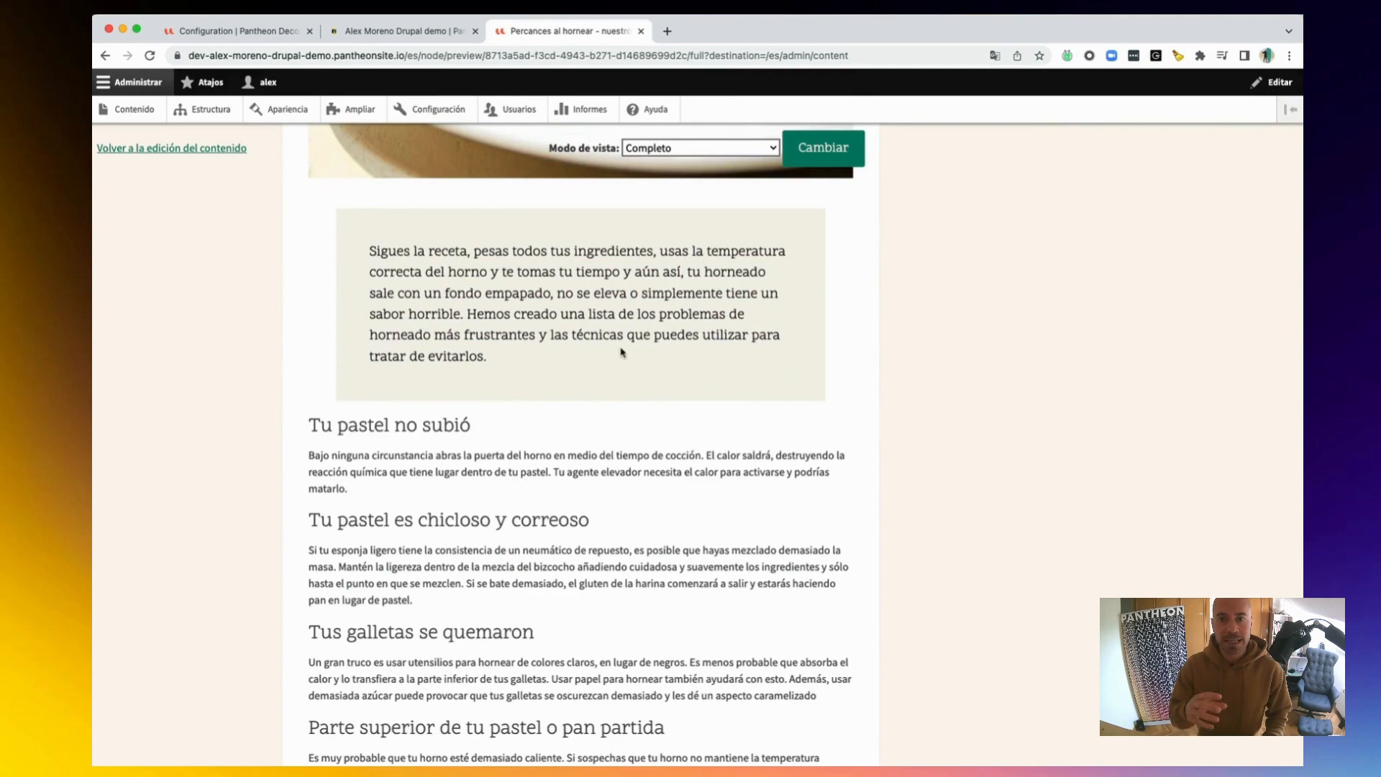
click(169, 147)
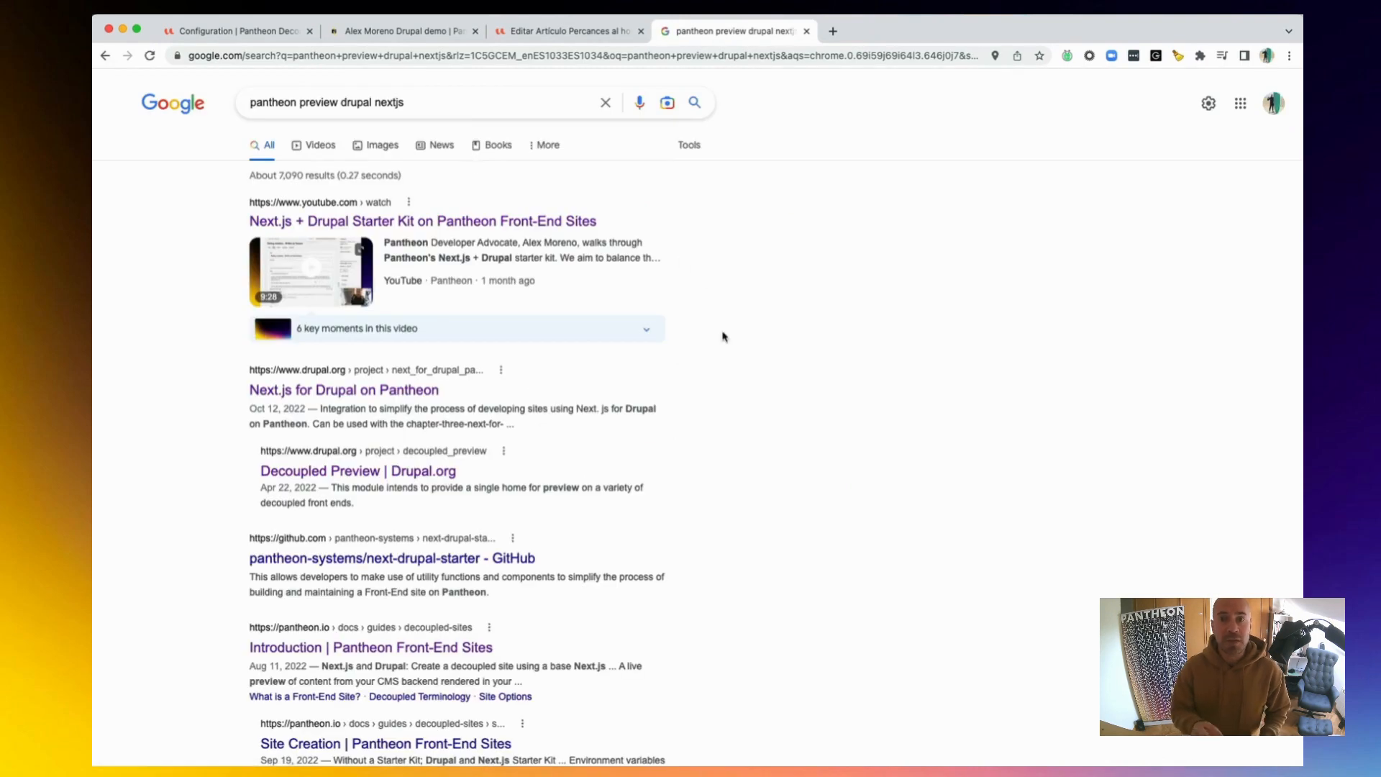
Open the Next.js for Drupal on Pantheon and Decoupled Preview project pages
scroll(down, 3)
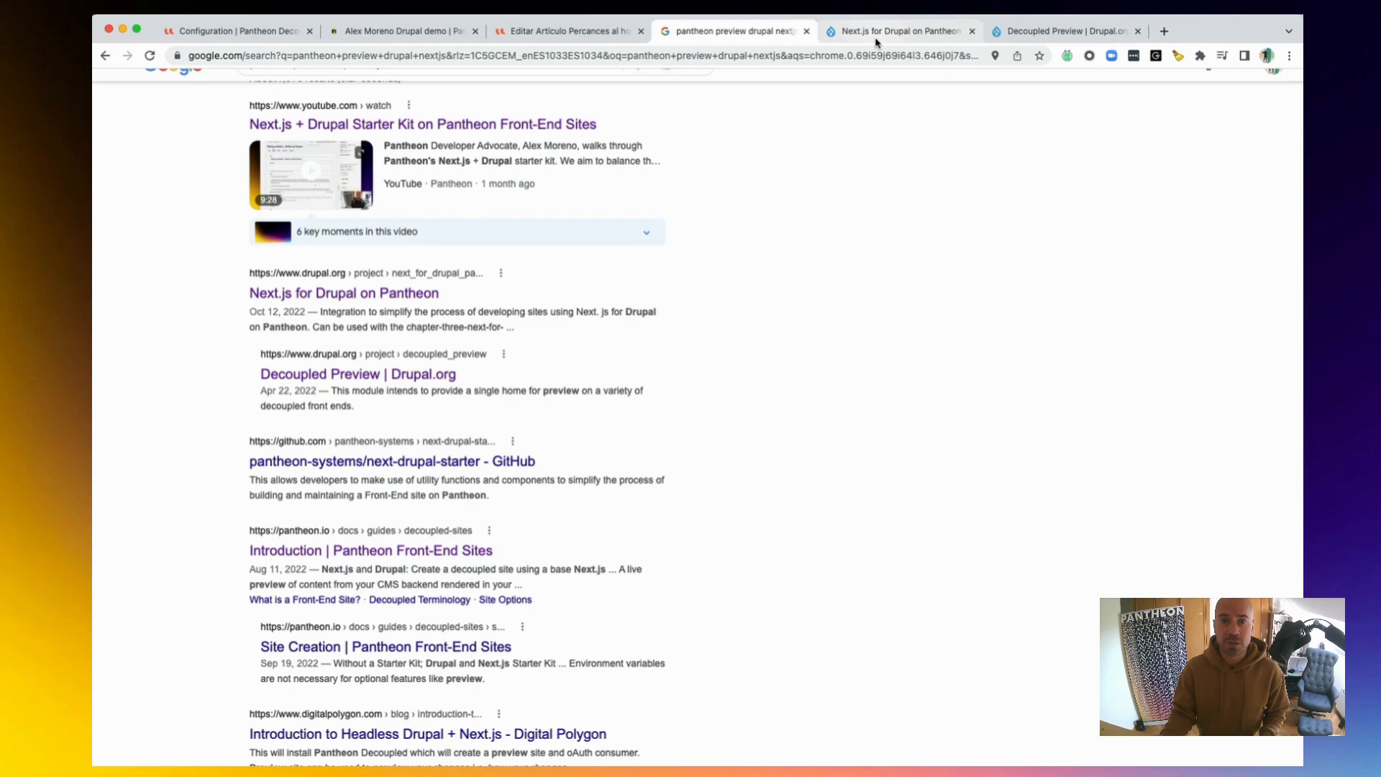
click(895, 32)
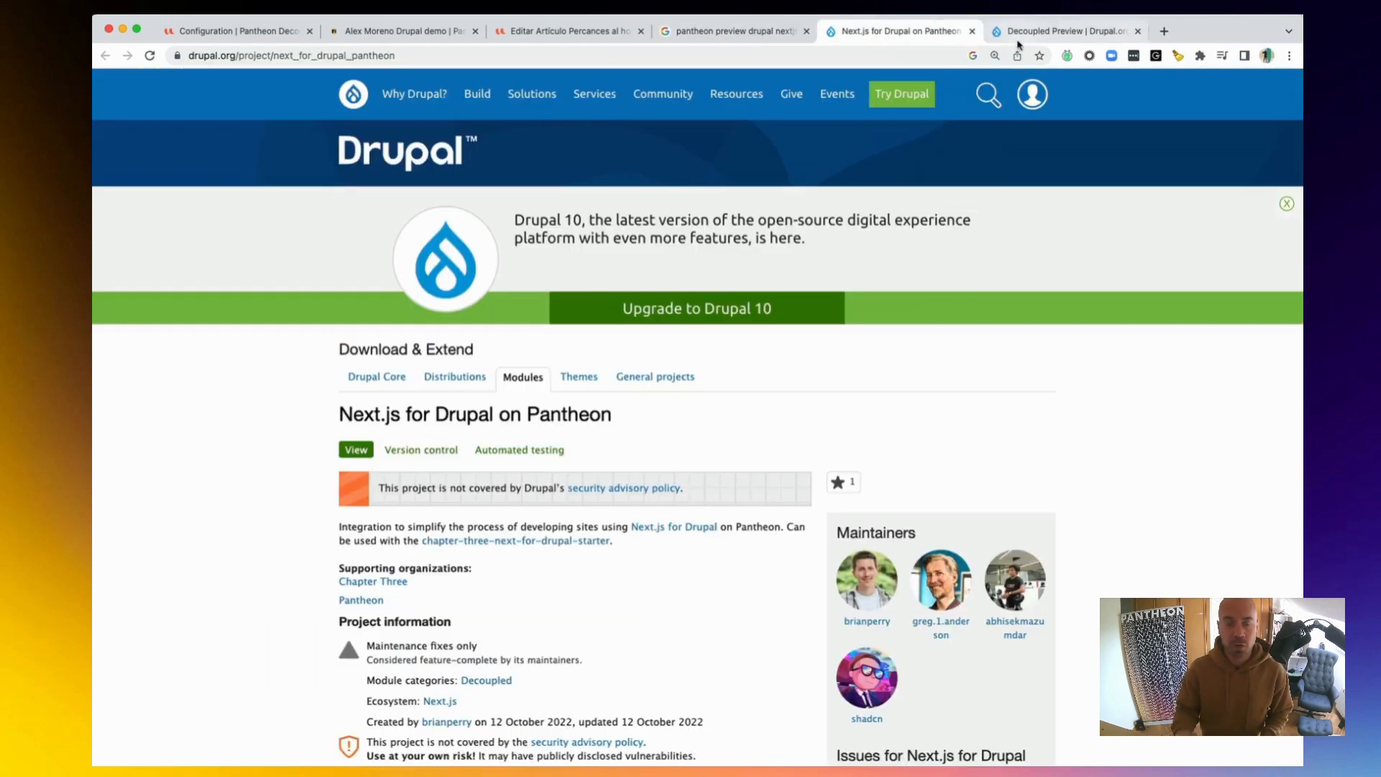
click(1061, 31)
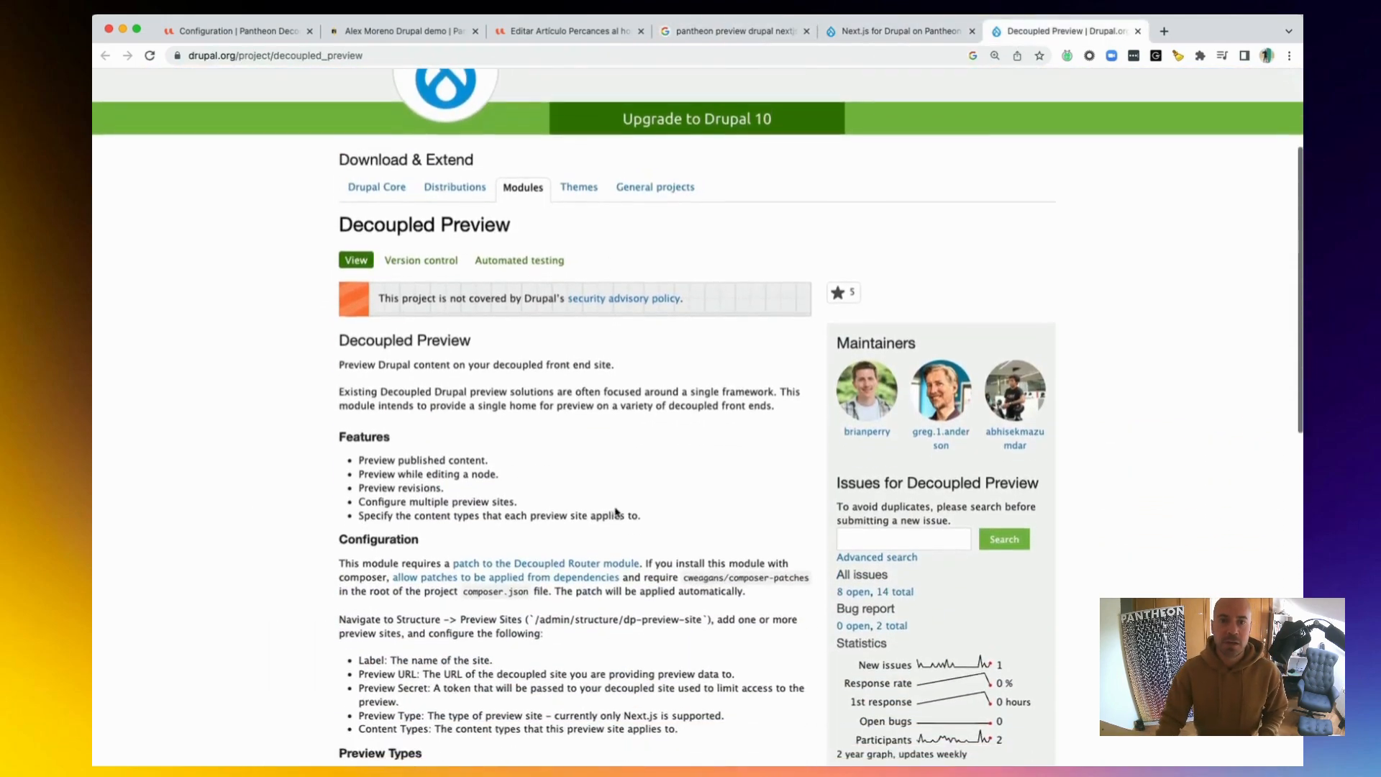
Review the Decoupled Preview module page and open the Pantheon Next Drupal Starter page
scroll(down, 3)
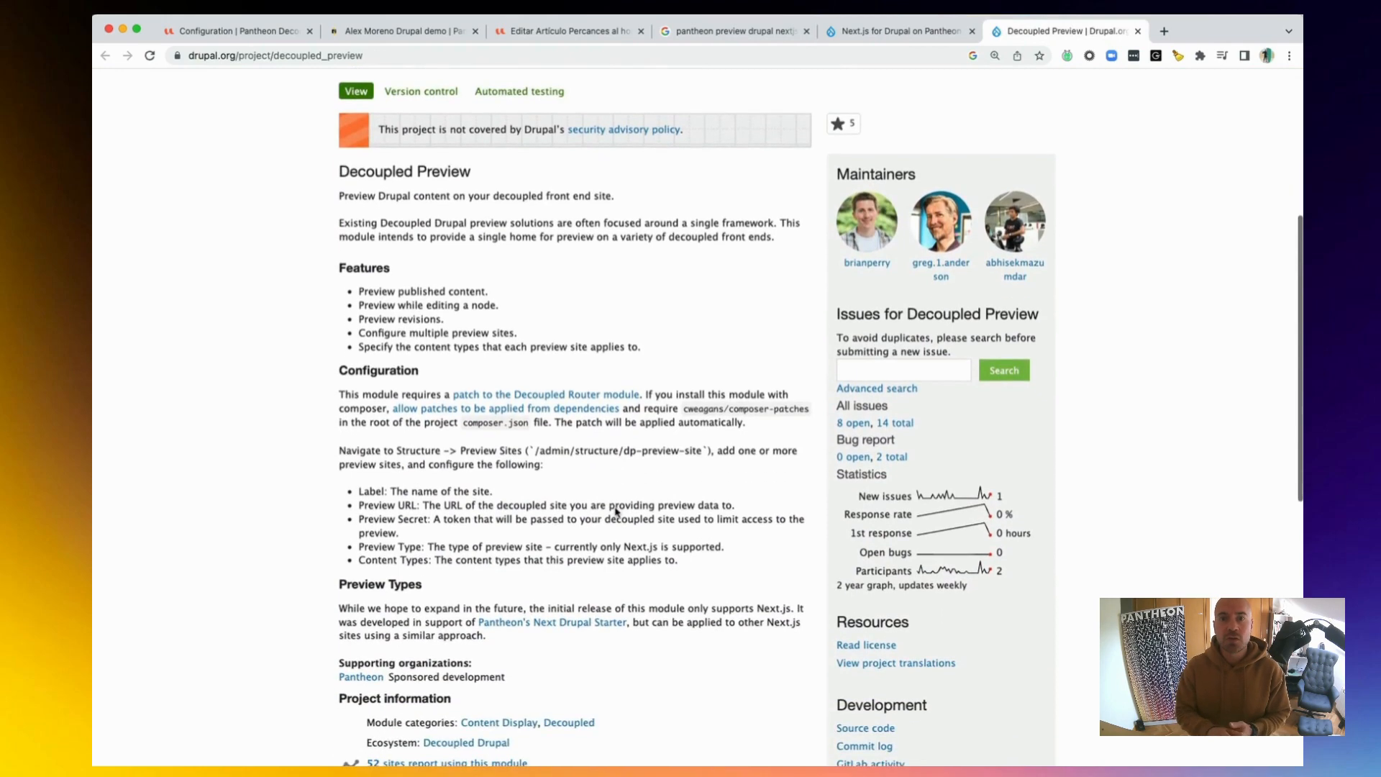
scroll(down, 3)
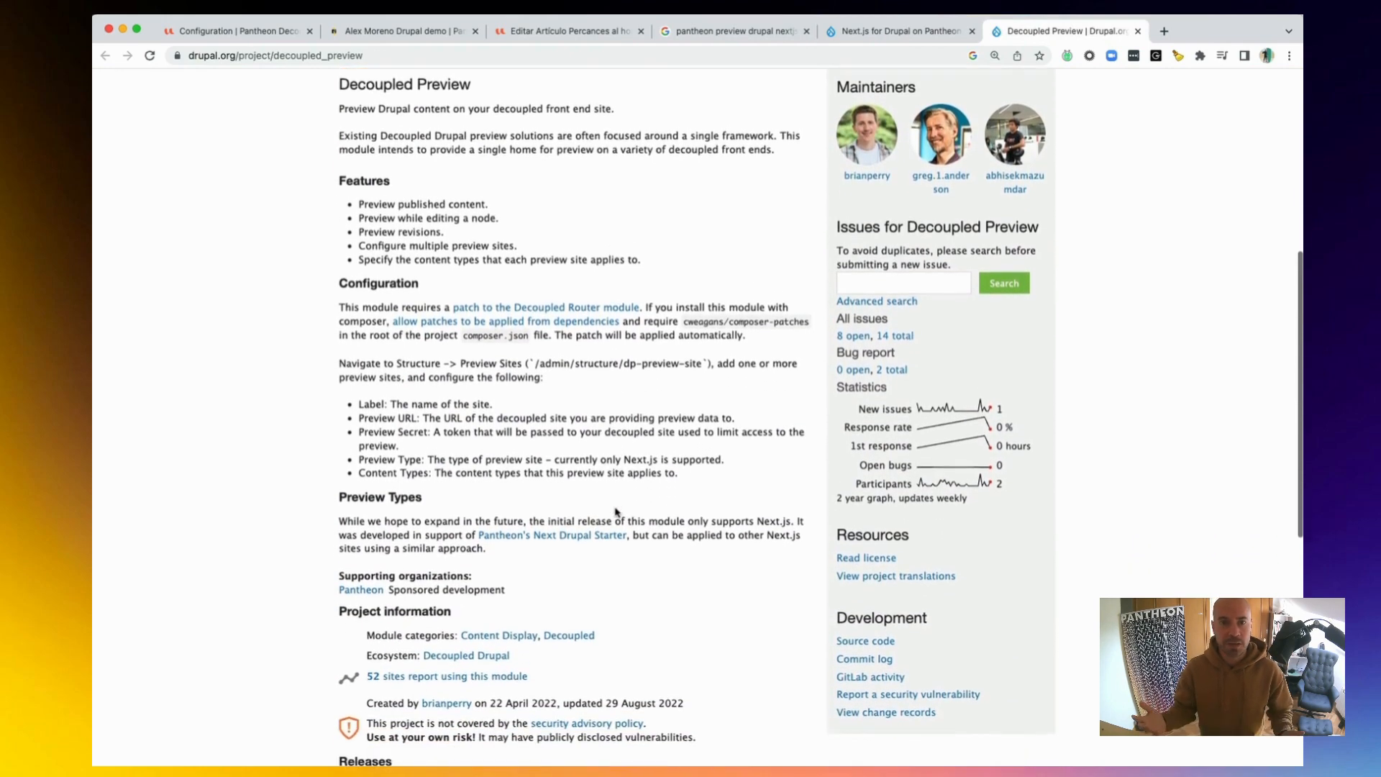
scroll(down, 3)
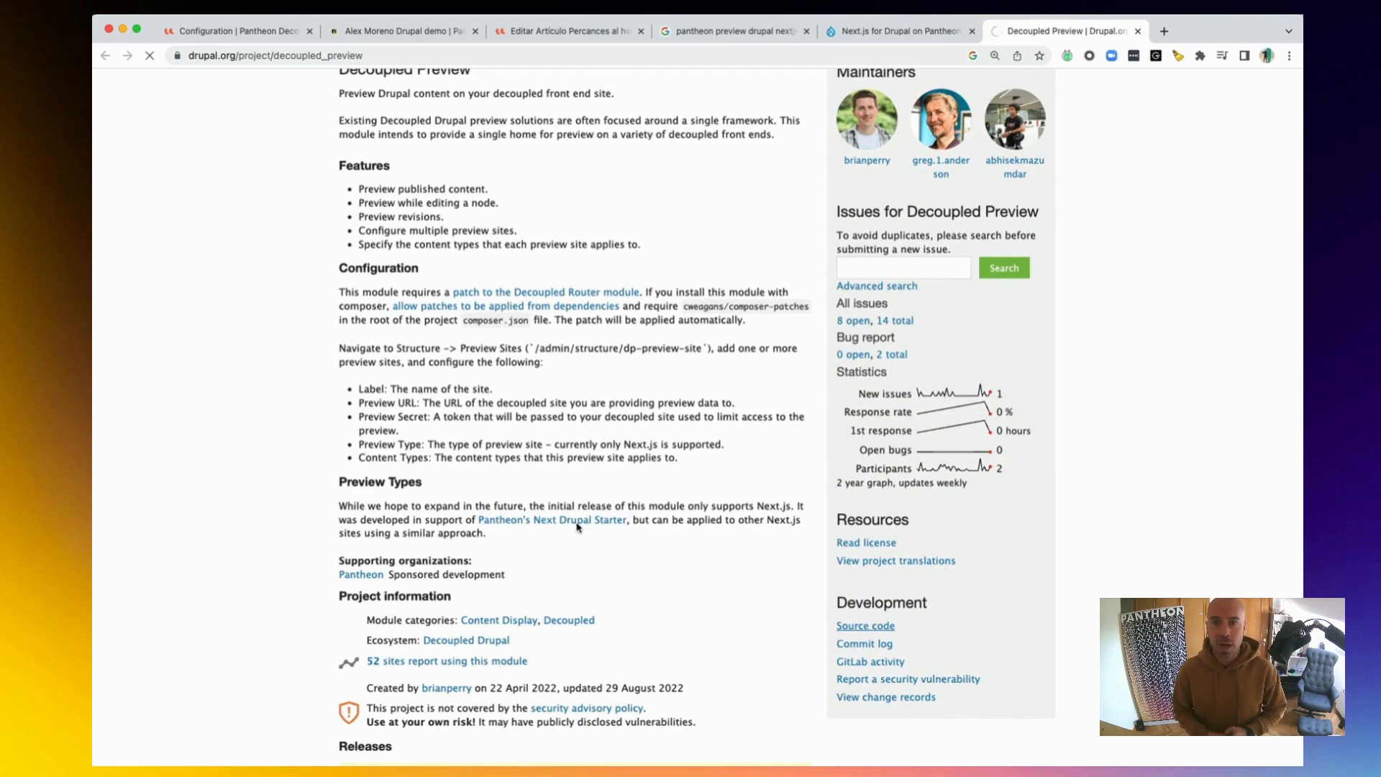
click(864, 626)
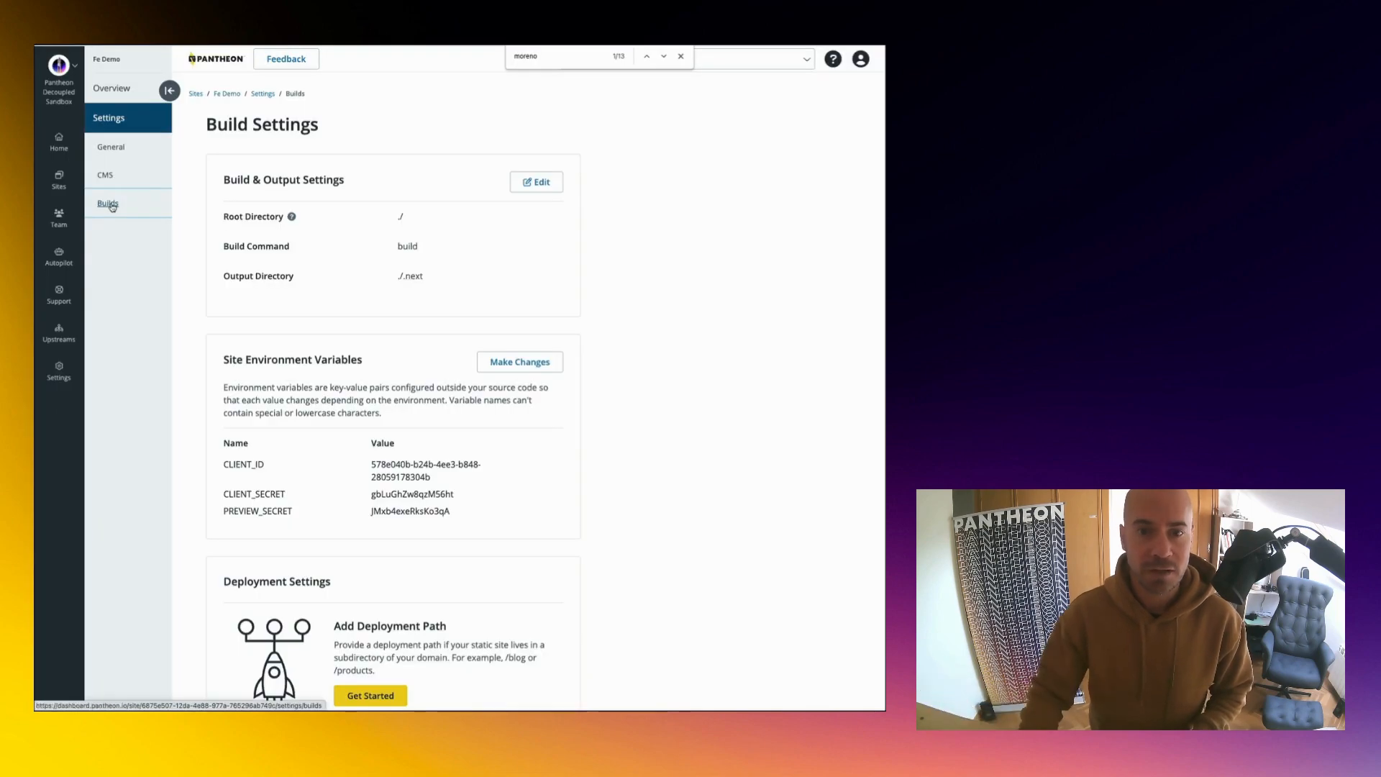
mouse_move(268, 460)
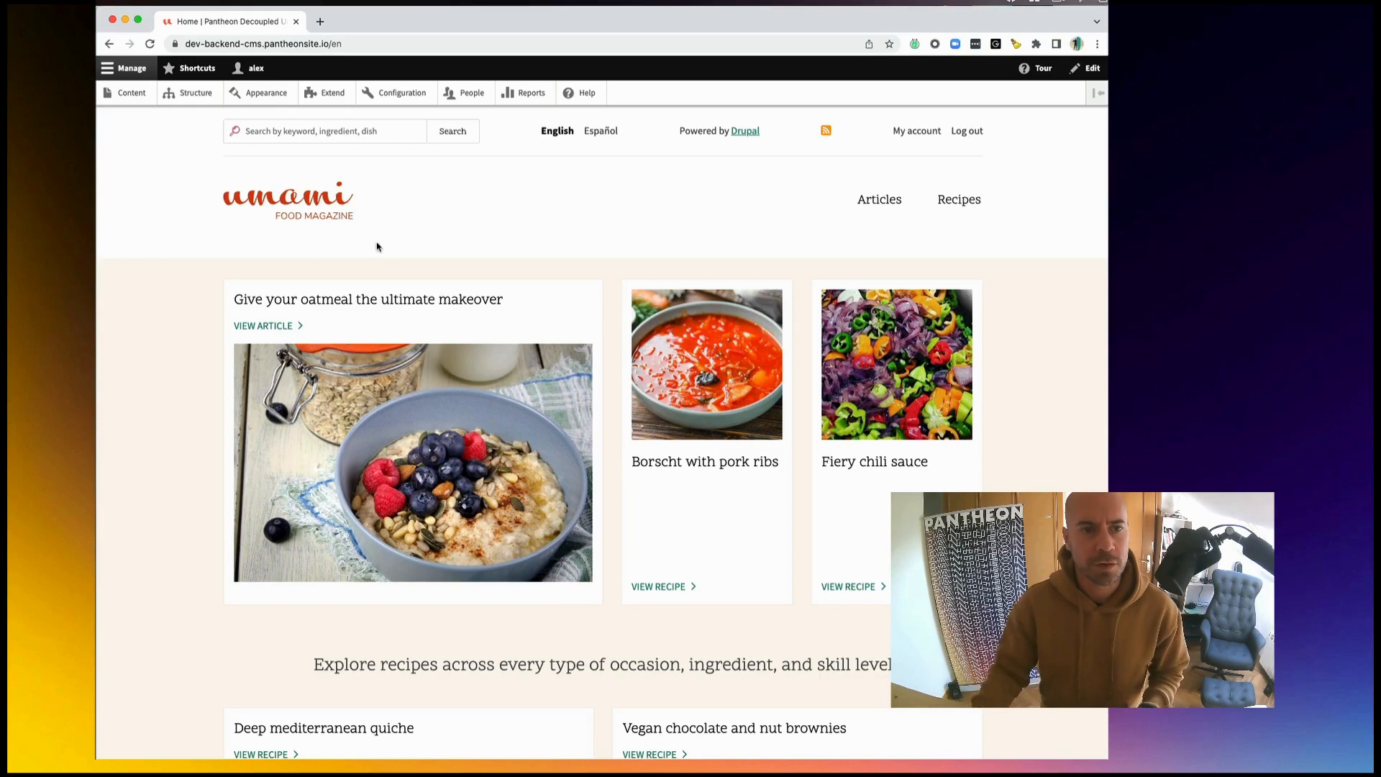
mouse_move(460, 239)
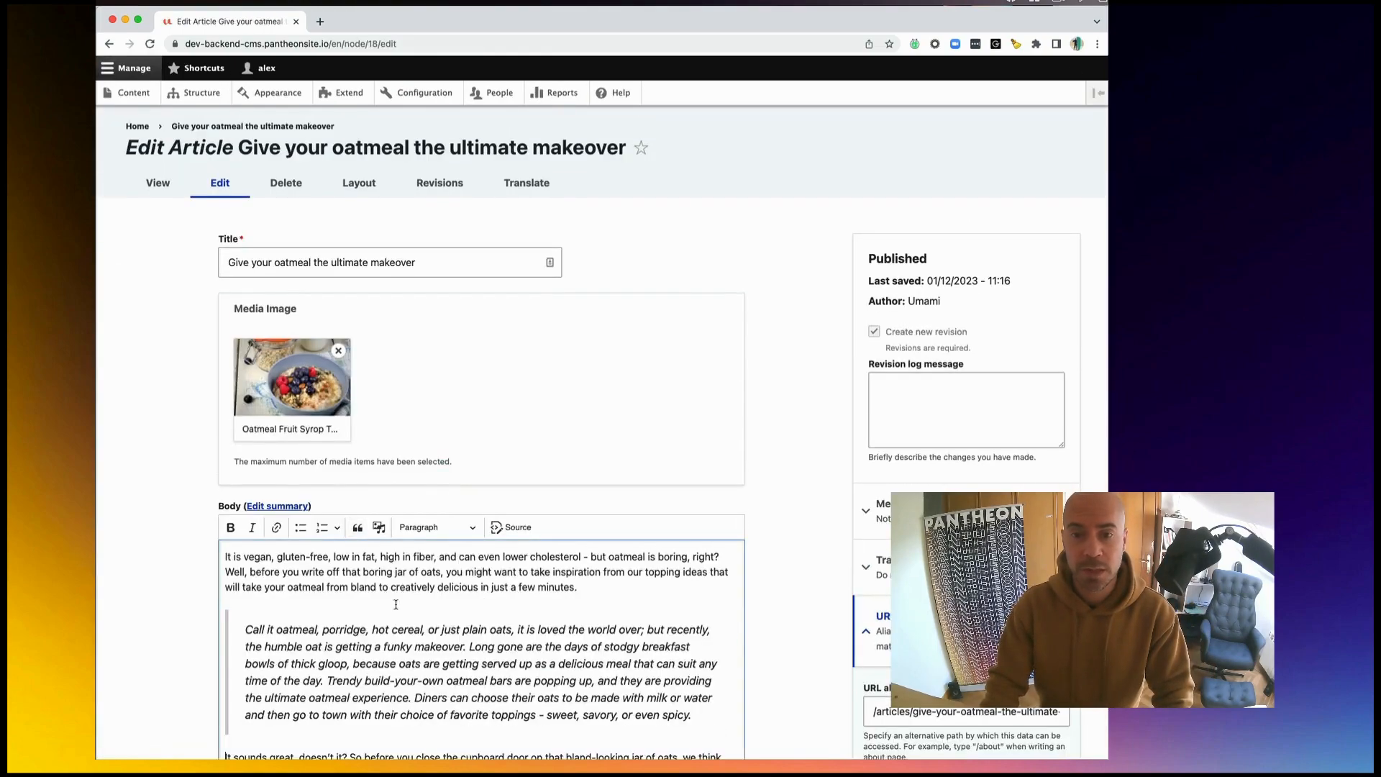
Select the sentence in the Dark chocolate paragraph to make it bold
scroll(down, 3)
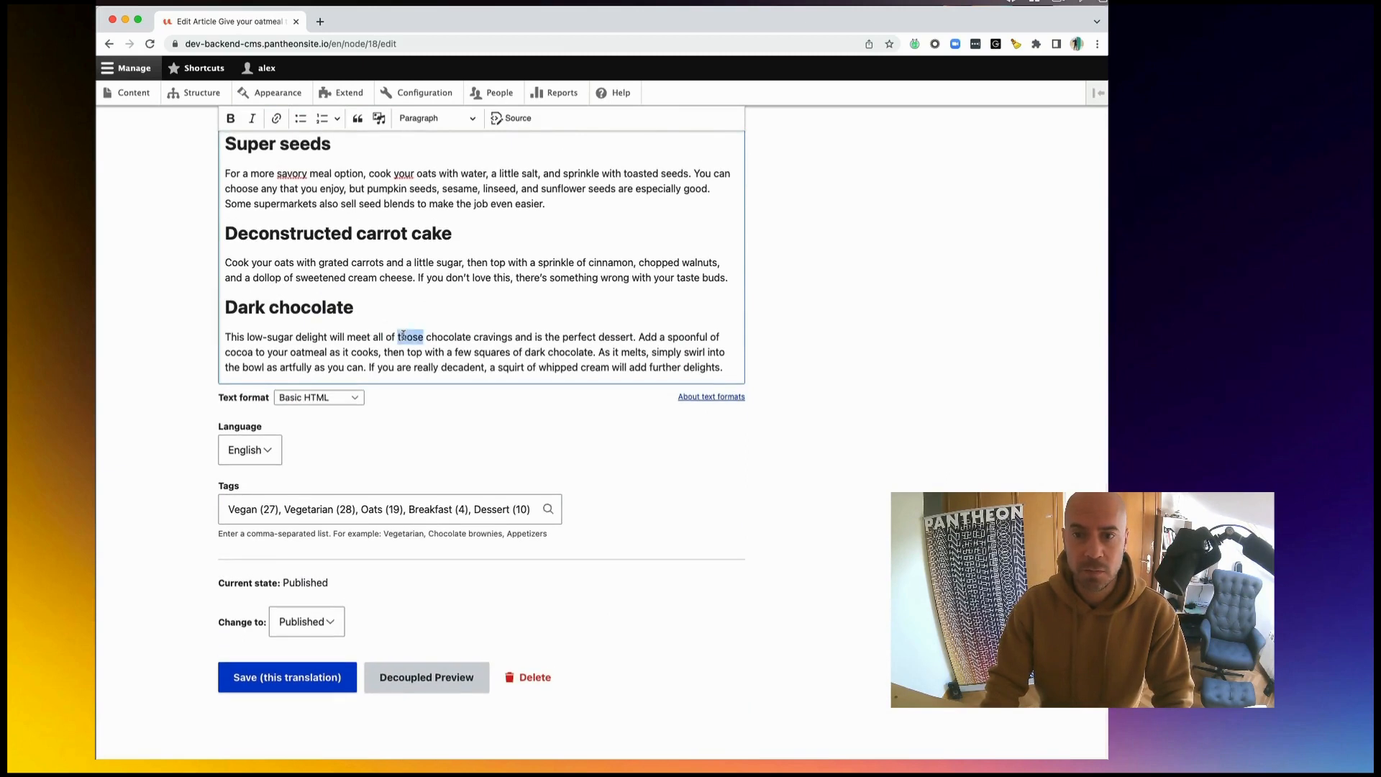
drag(399, 336, 477, 351)
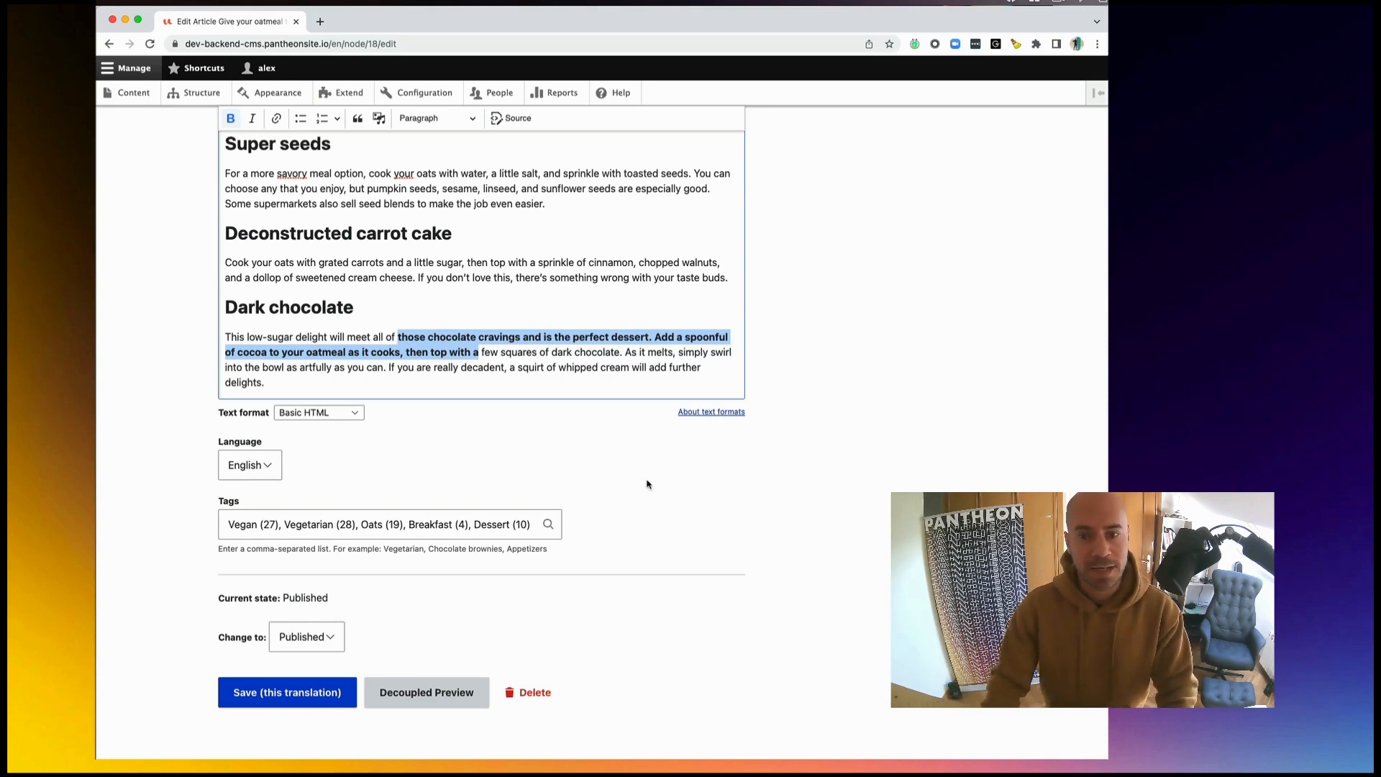
Launch a Decoupled Preview of the article on the Example NextJS Preview site
click(426, 692)
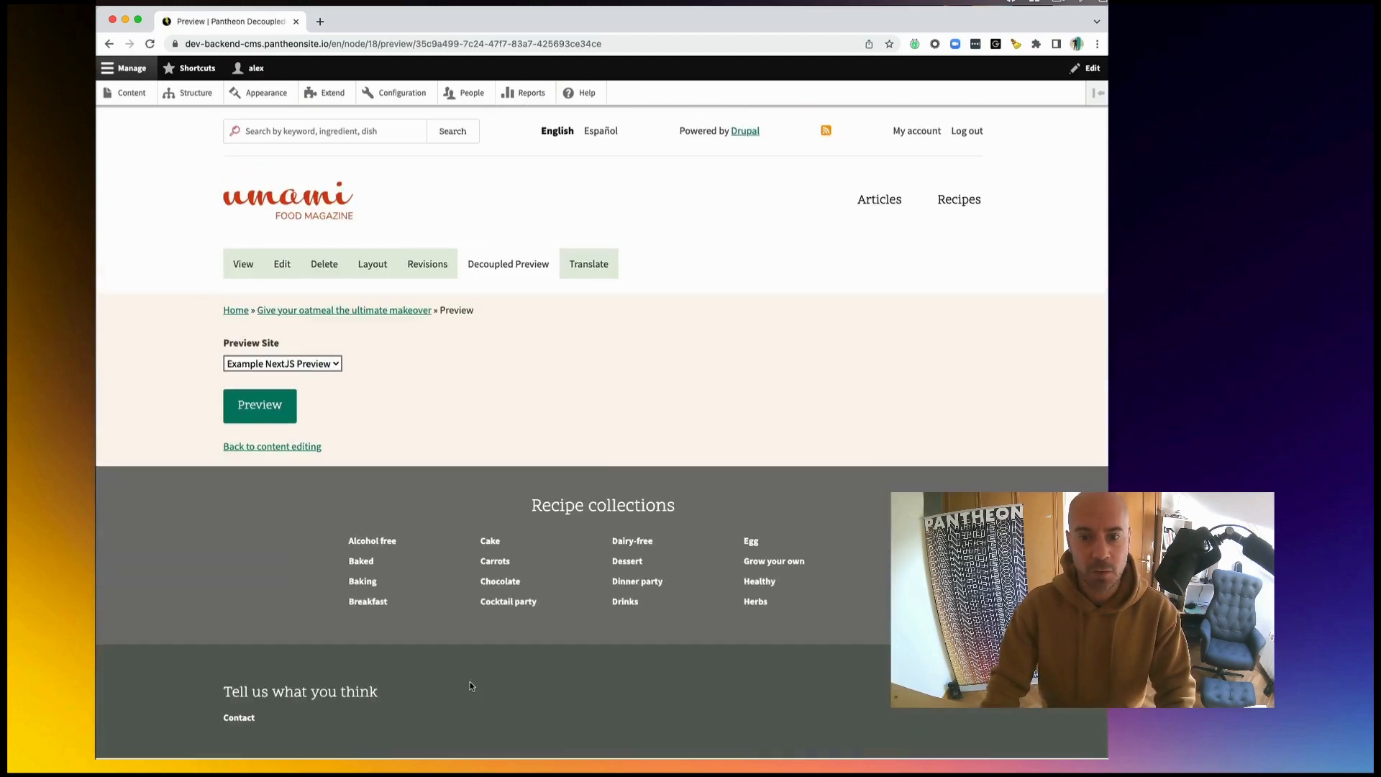
click(282, 362)
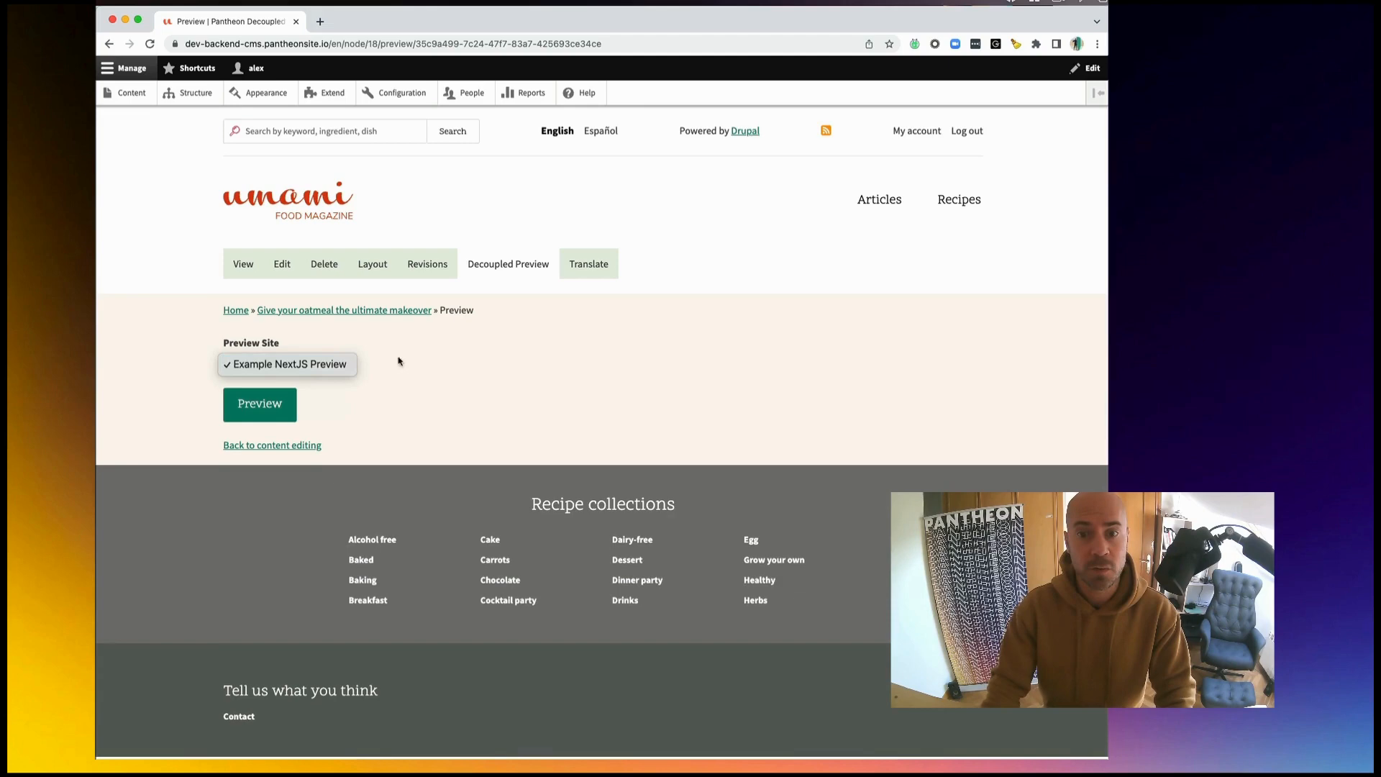
click(259, 404)
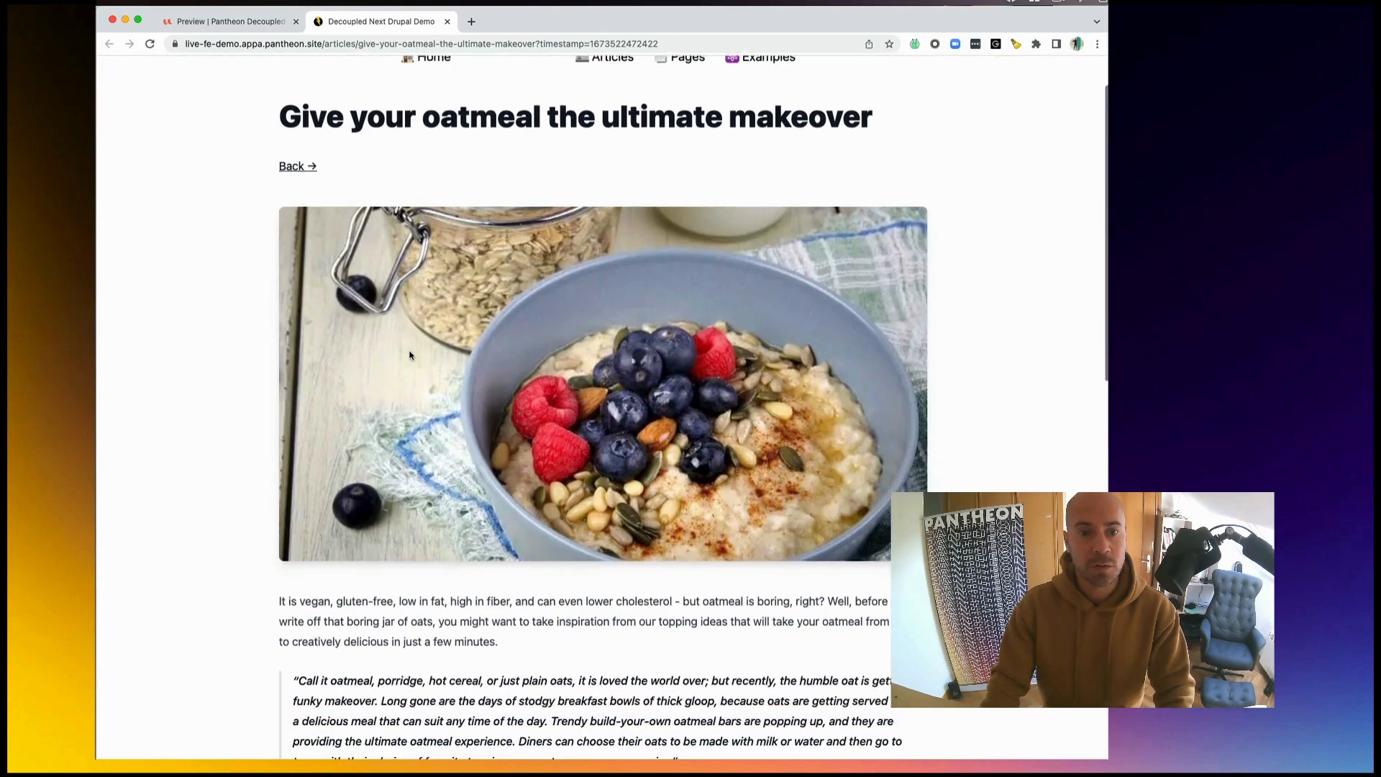
Scroll through the oatmeal article on the Next.js site, then return to the Drupal preview page
scroll(down, 3)
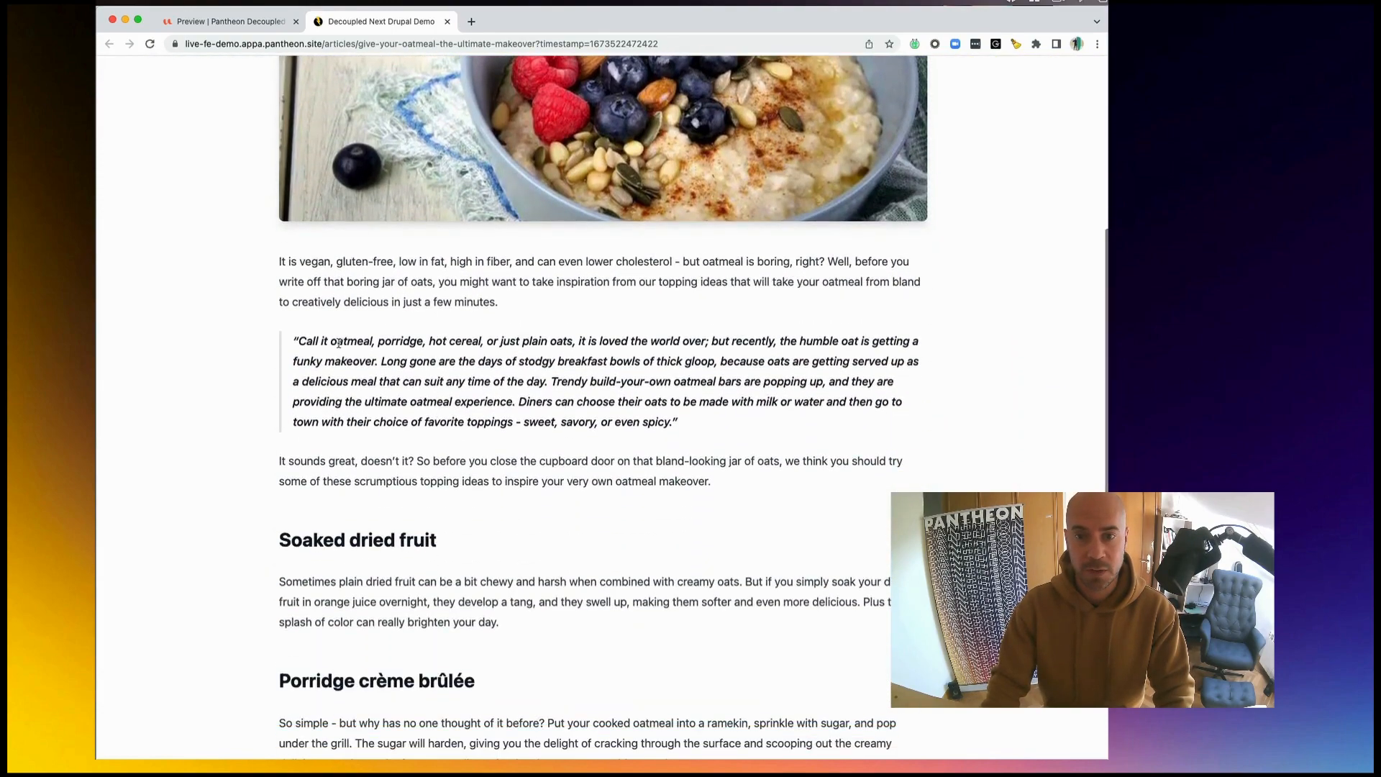
scroll(down, 3)
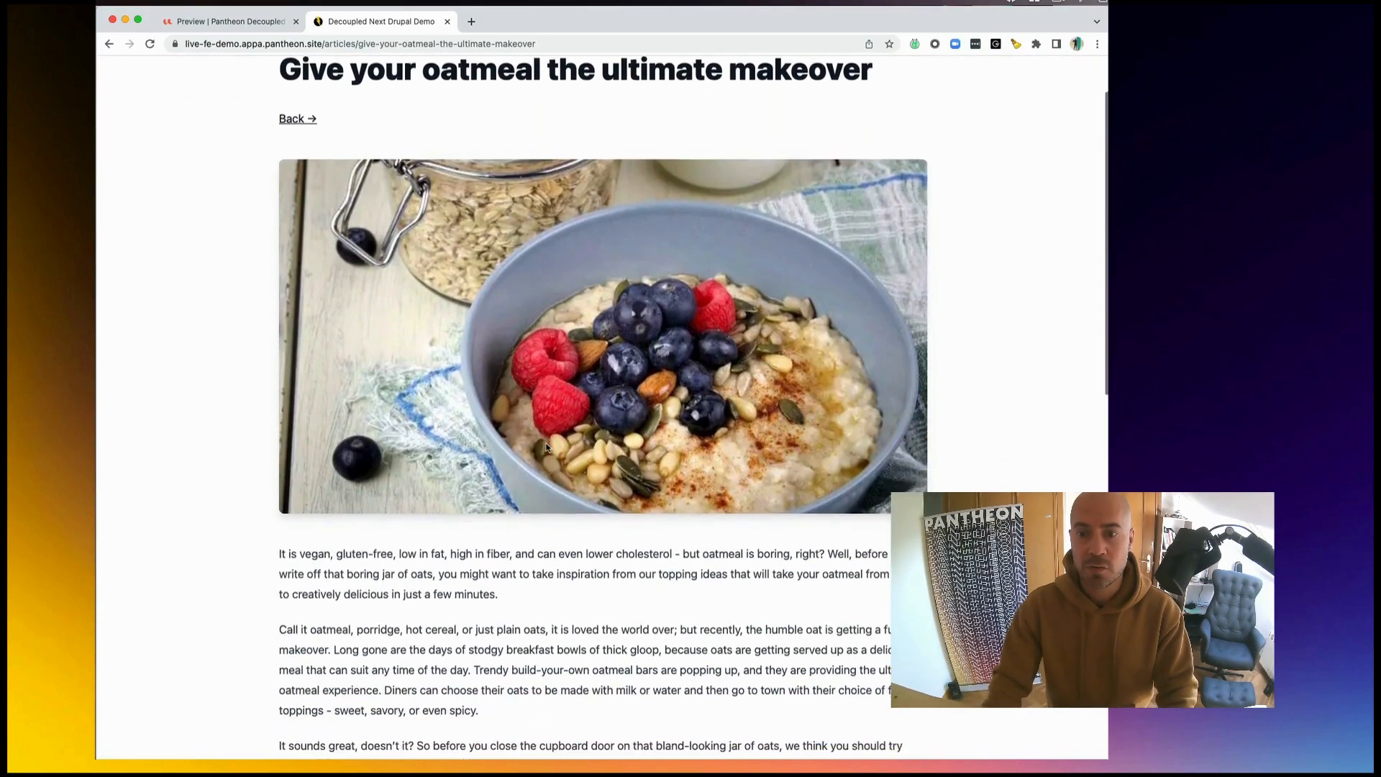
scroll(down, 3)
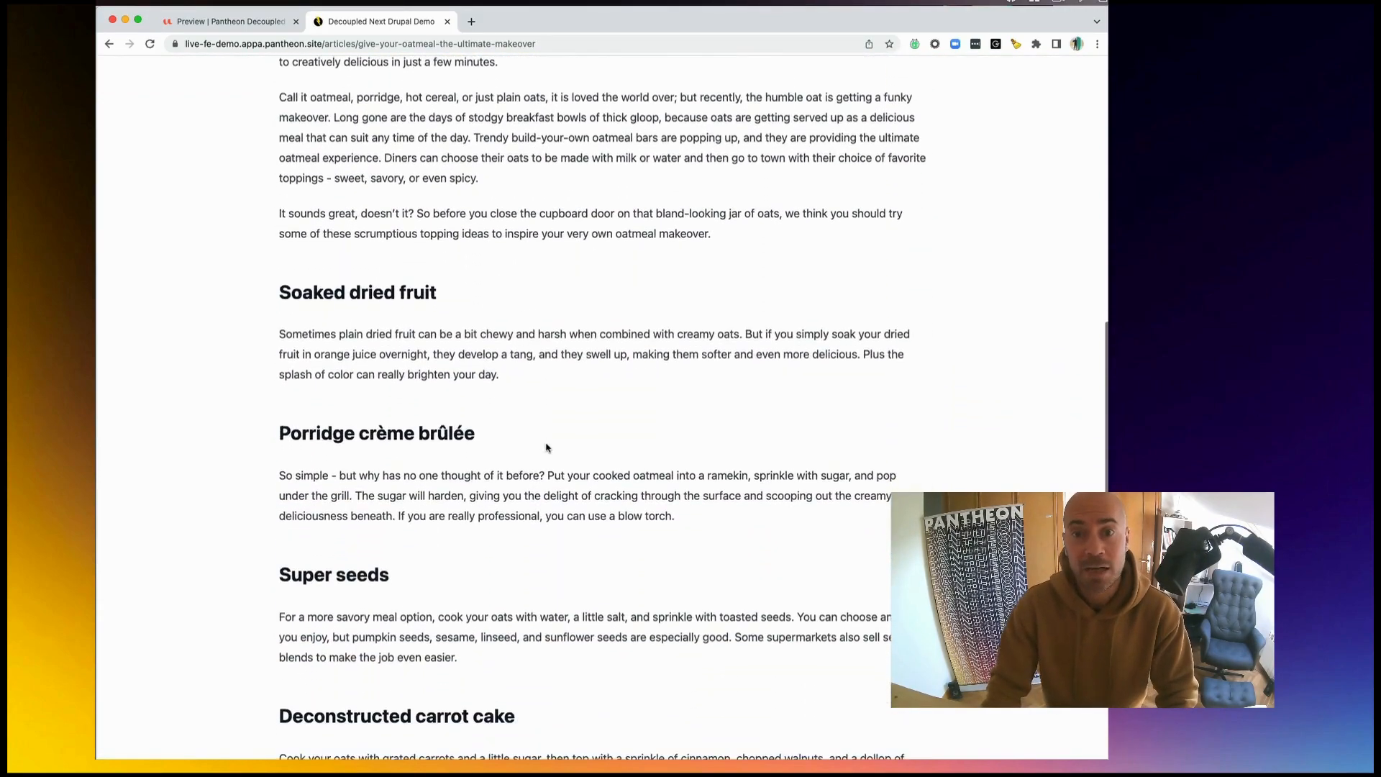
click(223, 22)
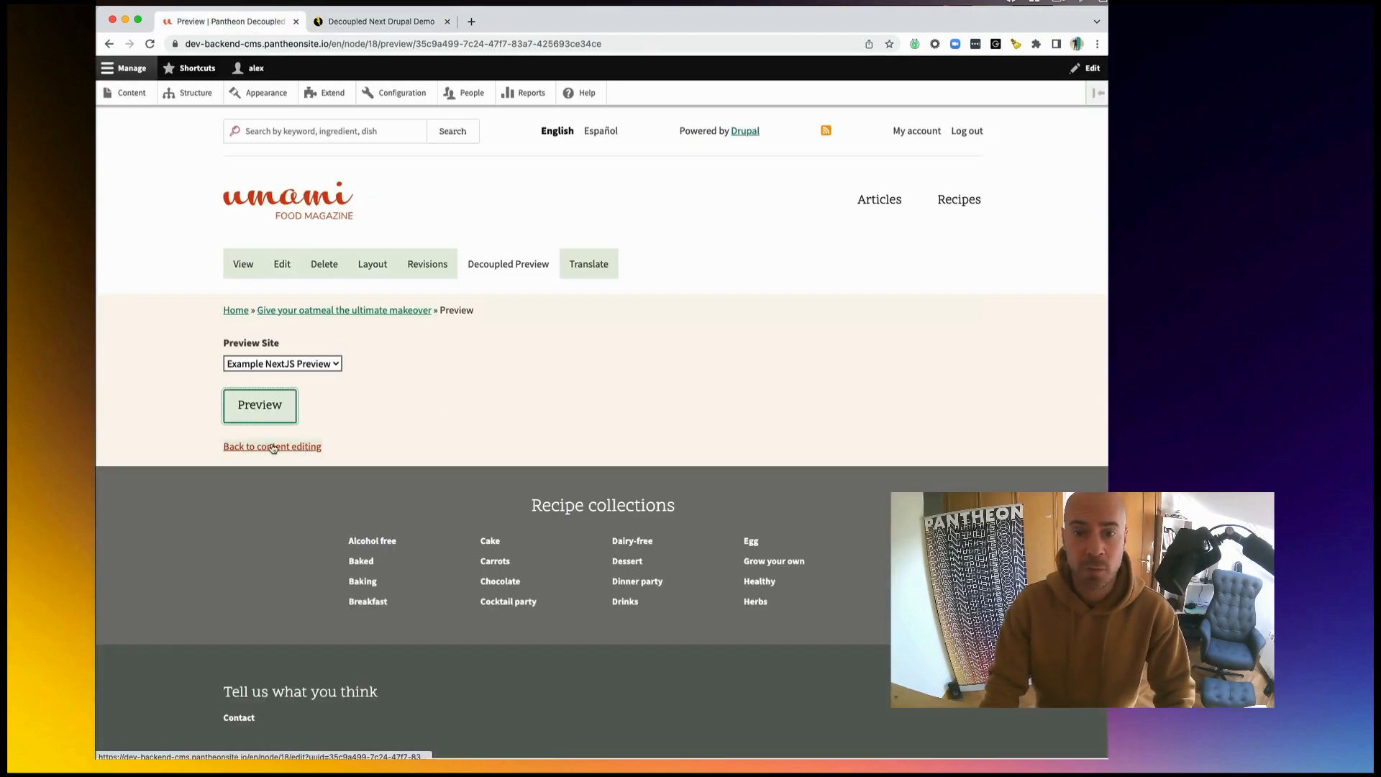
Return to content editing and save this translation of the oatmeal article
click(272, 446)
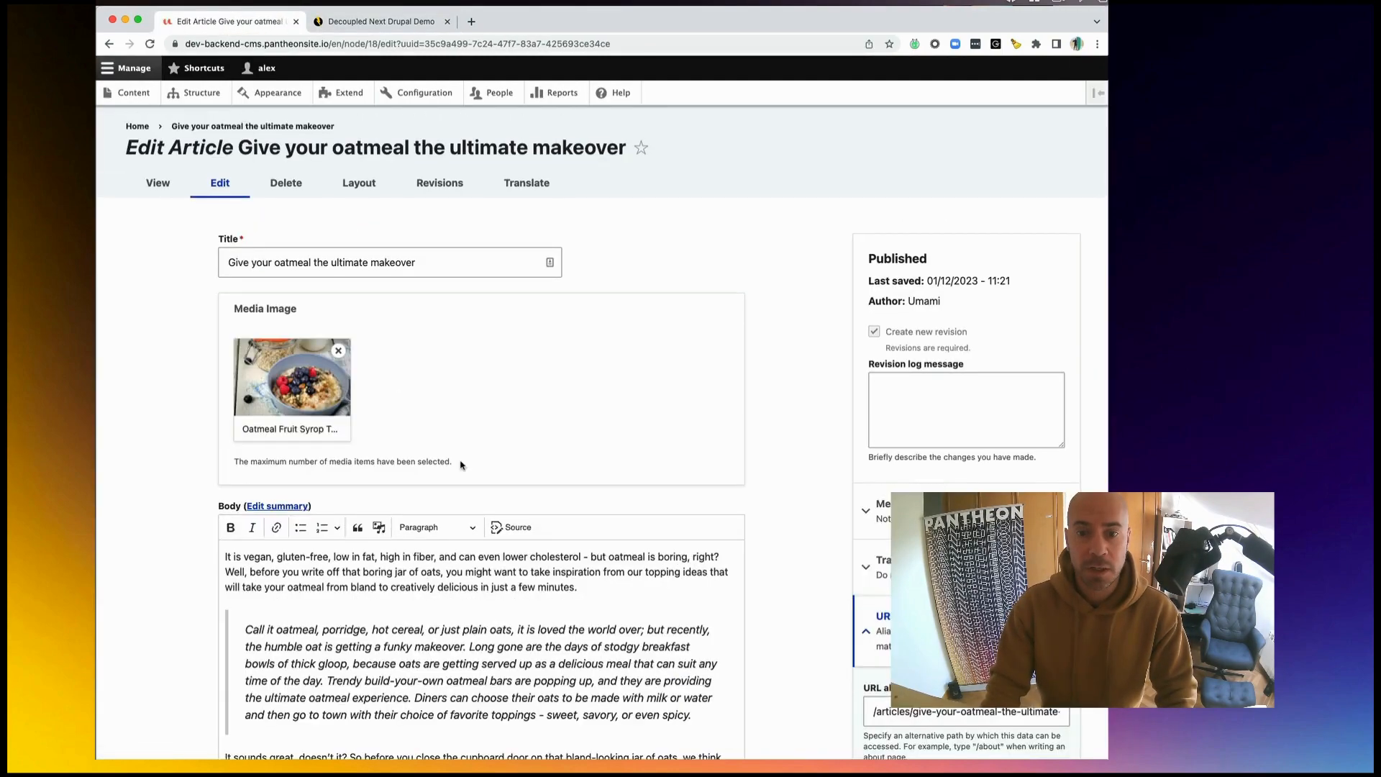
scroll(down, 3)
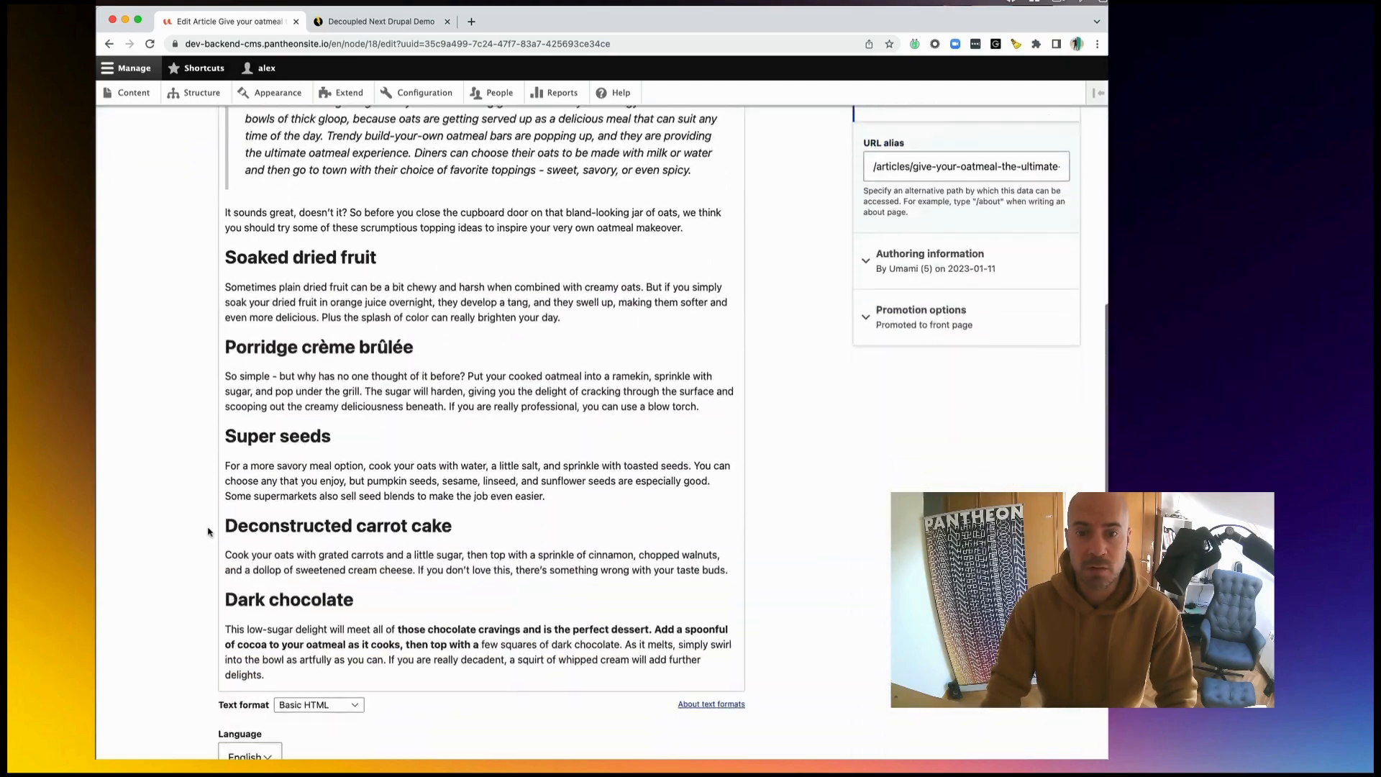
click(286, 676)
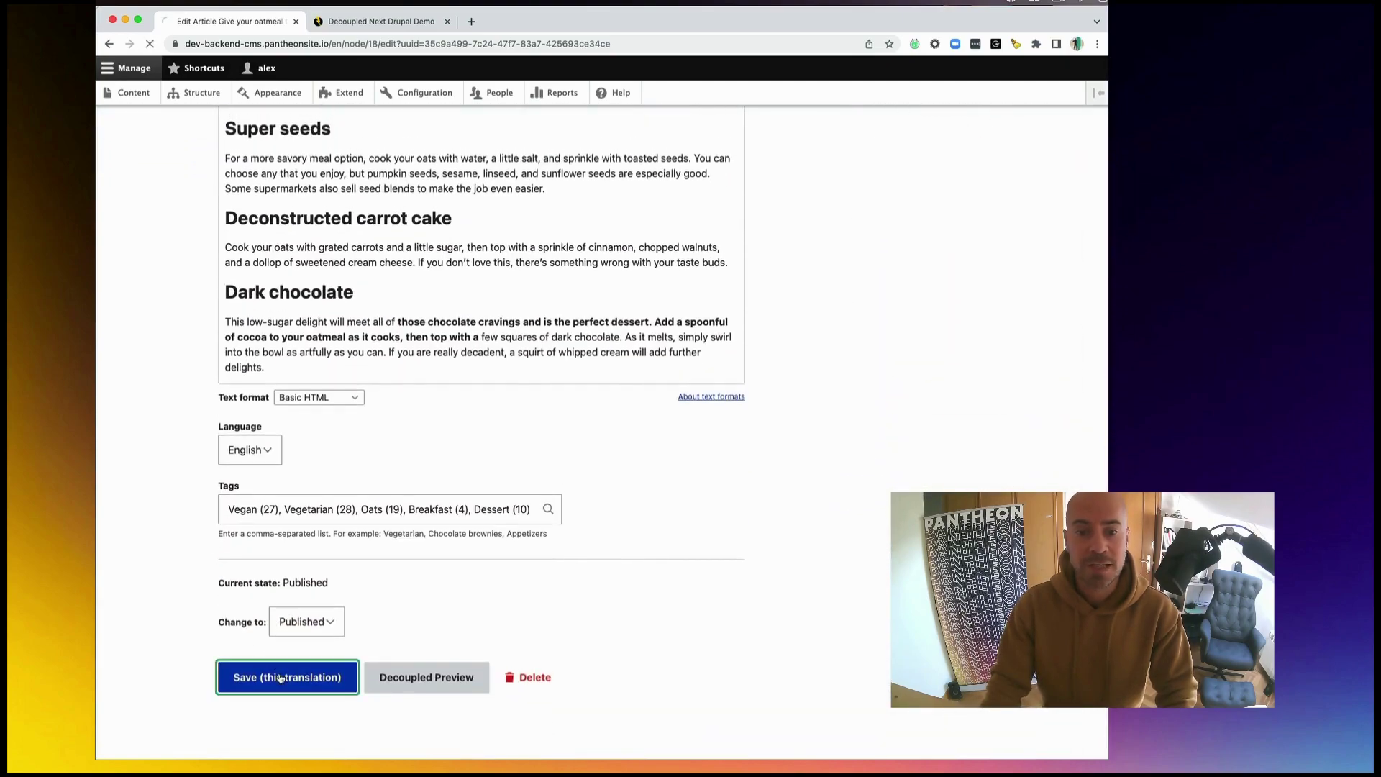
click(286, 676)
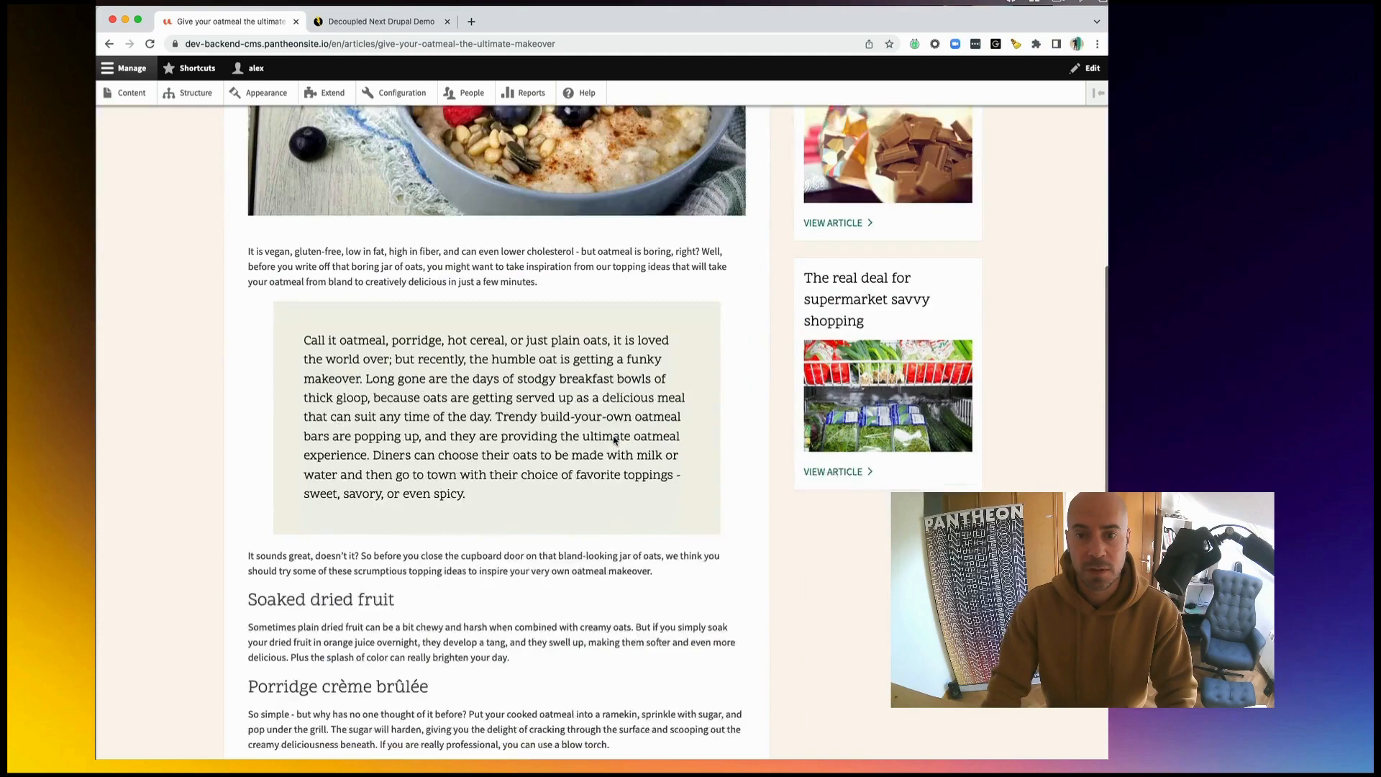
Switch to the live Next.js frontend site
scroll(down, 3)
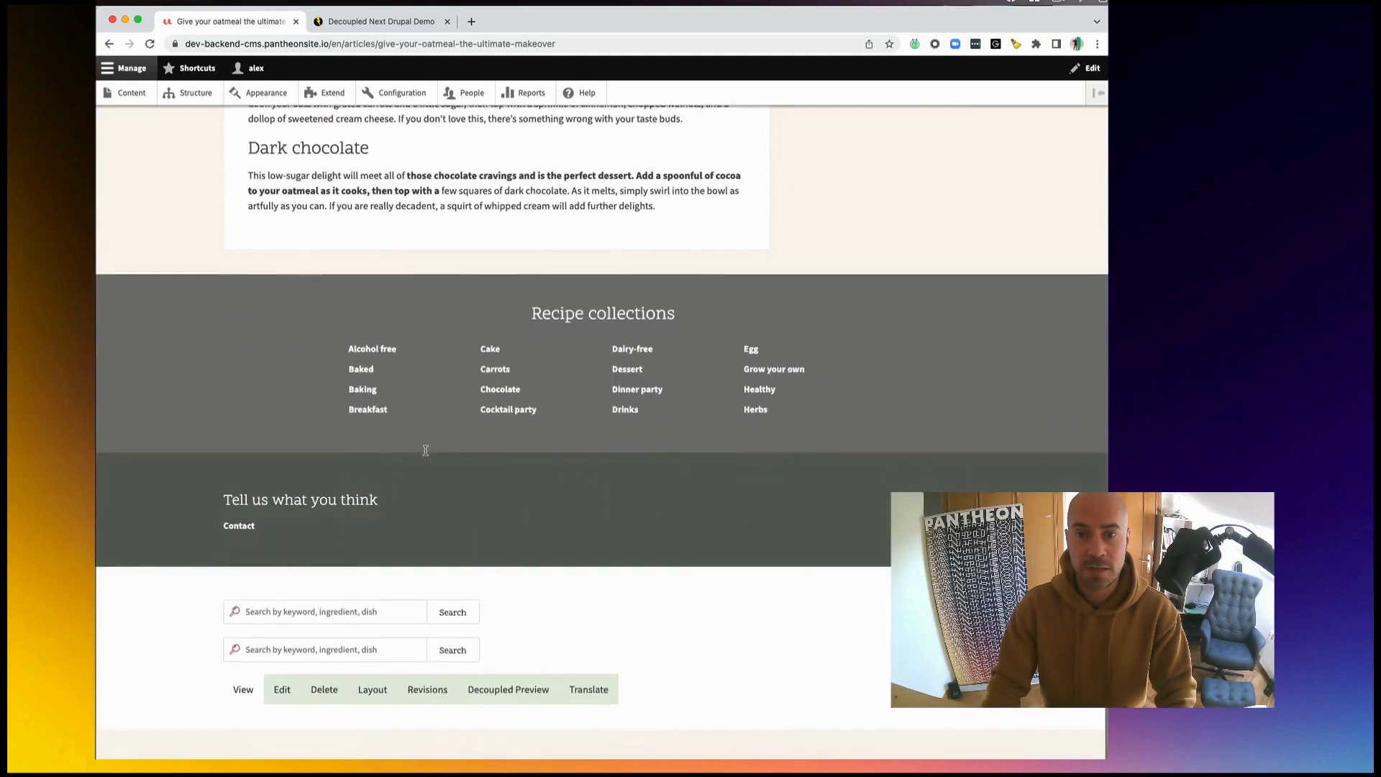
click(381, 22)
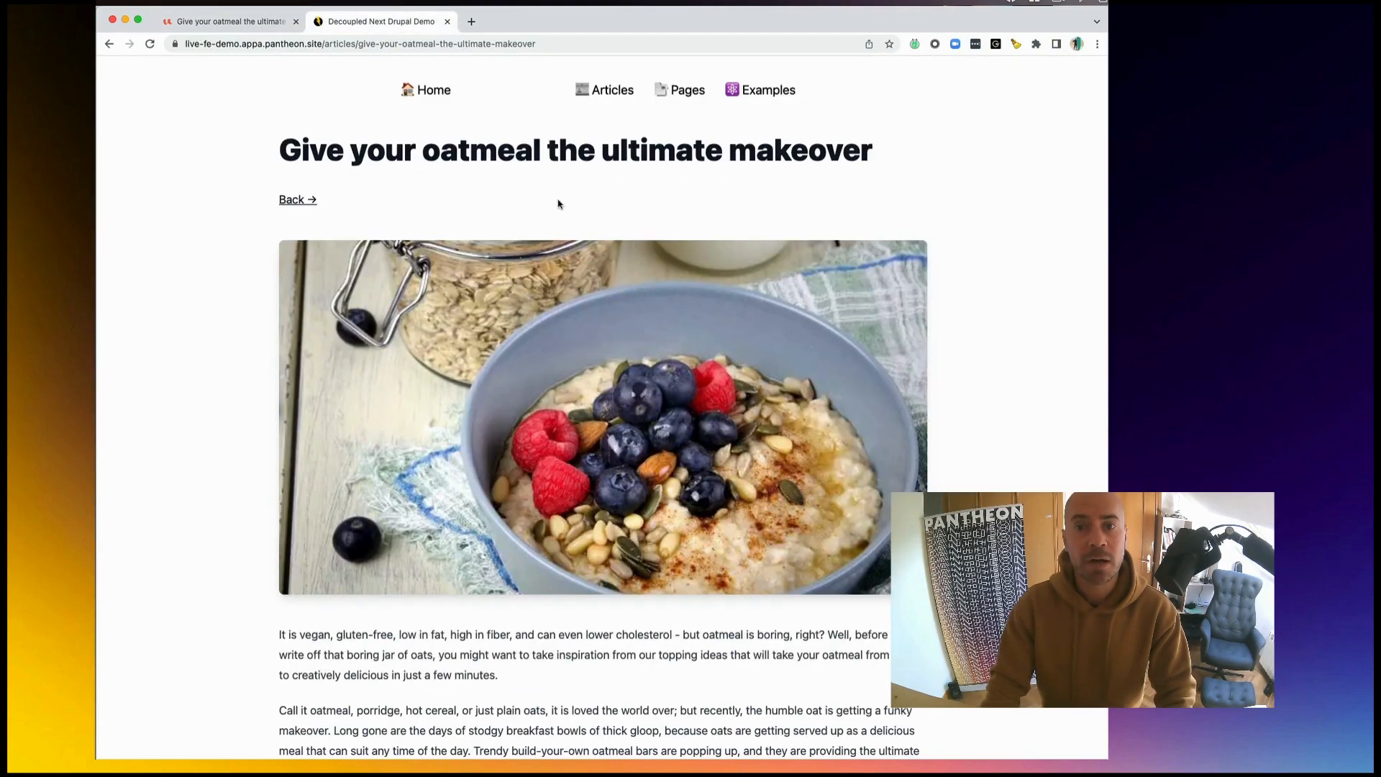
Scroll to the Dark chocolate section and highlight the now-bold oatmeal passage
scroll(down, 3)
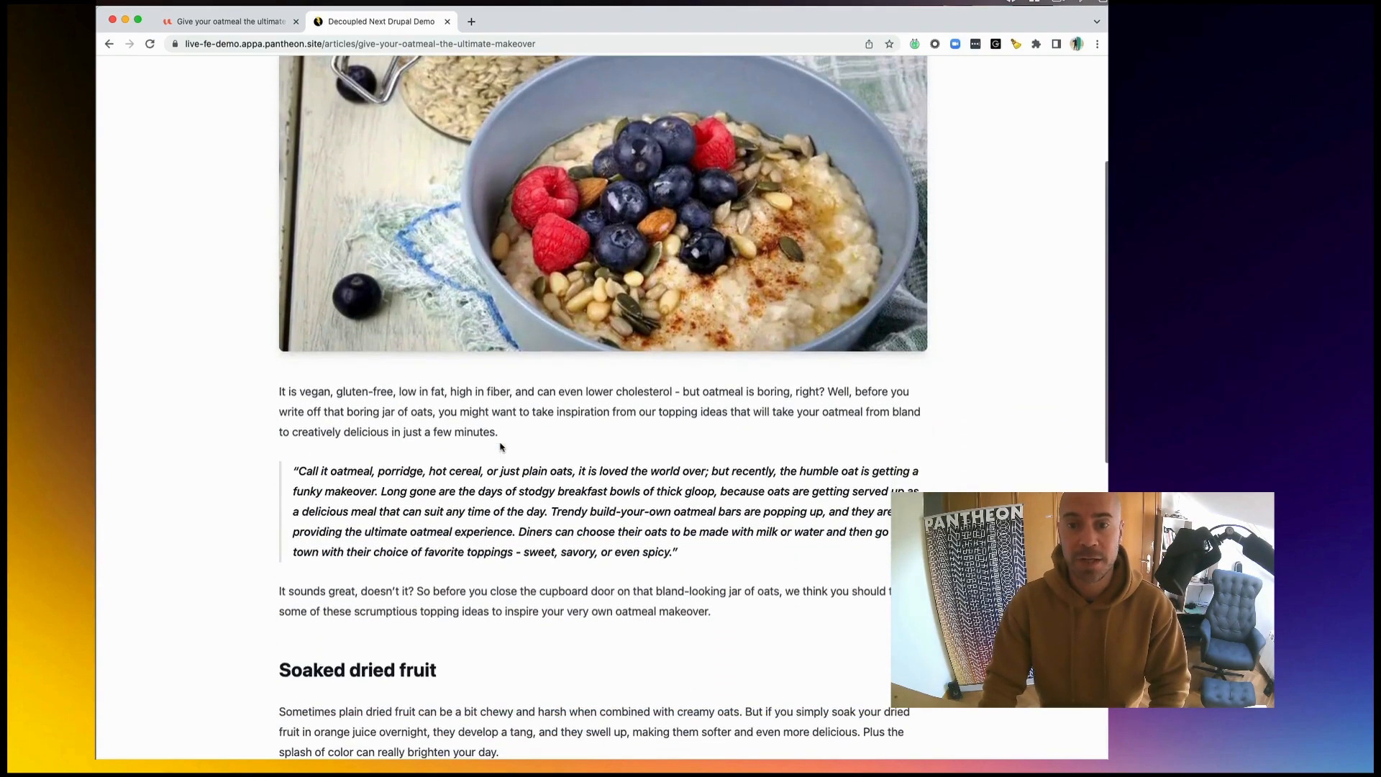
drag(323, 471, 490, 550)
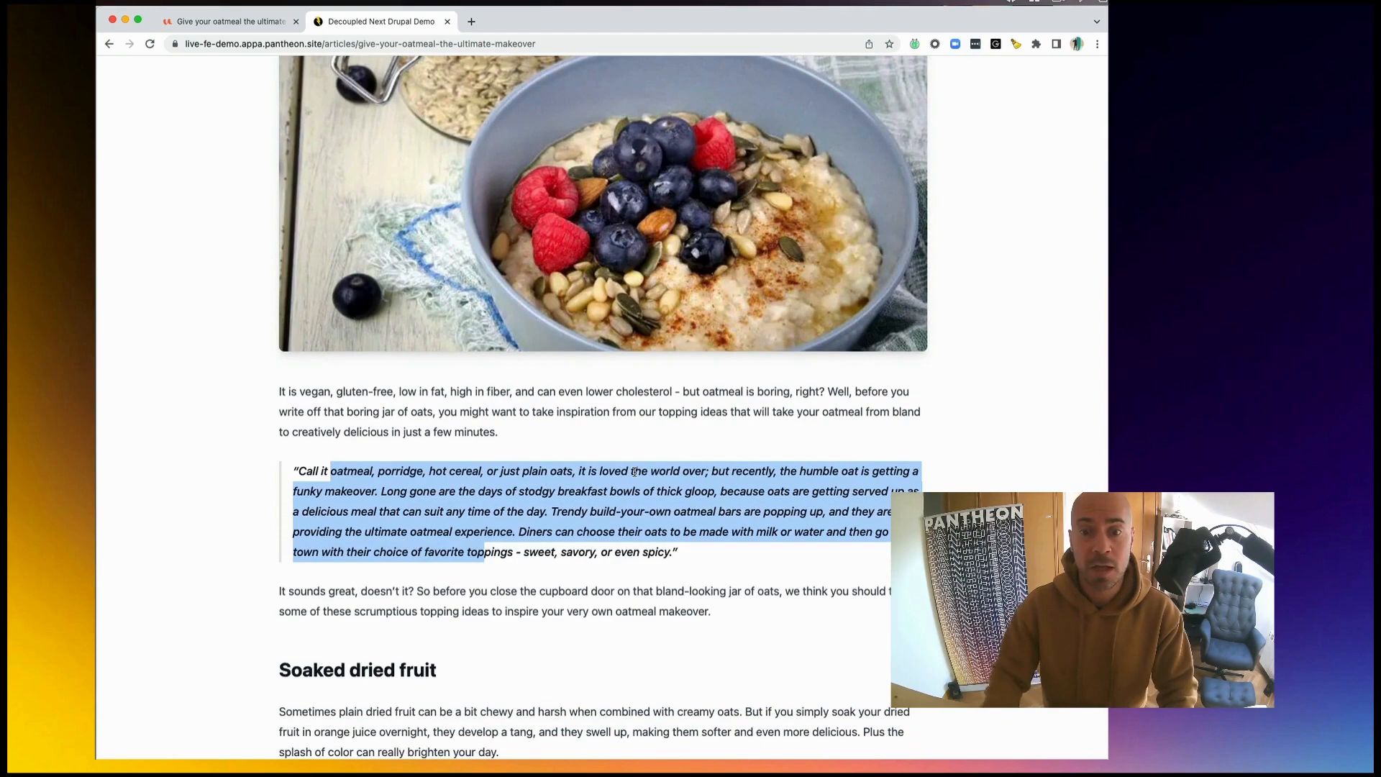
scroll(down, 3)
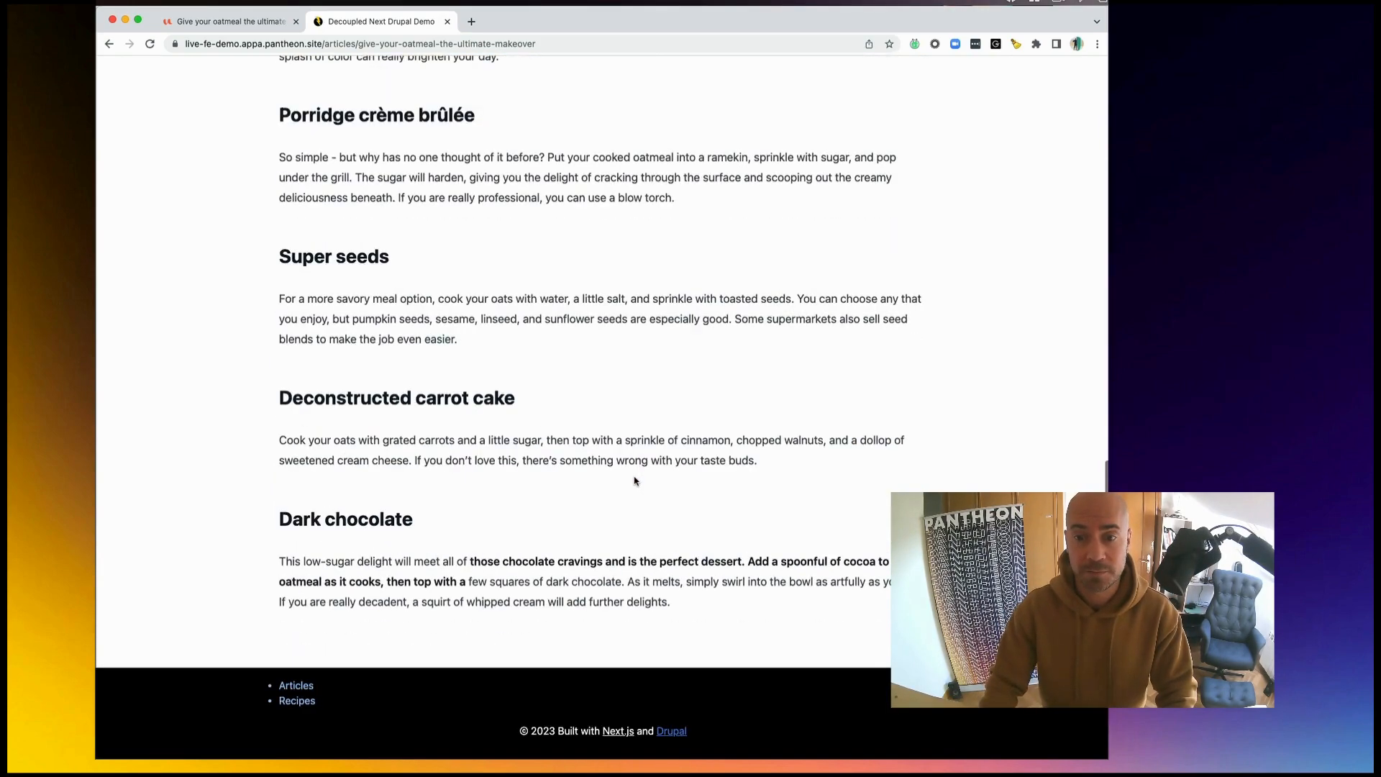
mouse_move(483, 539)
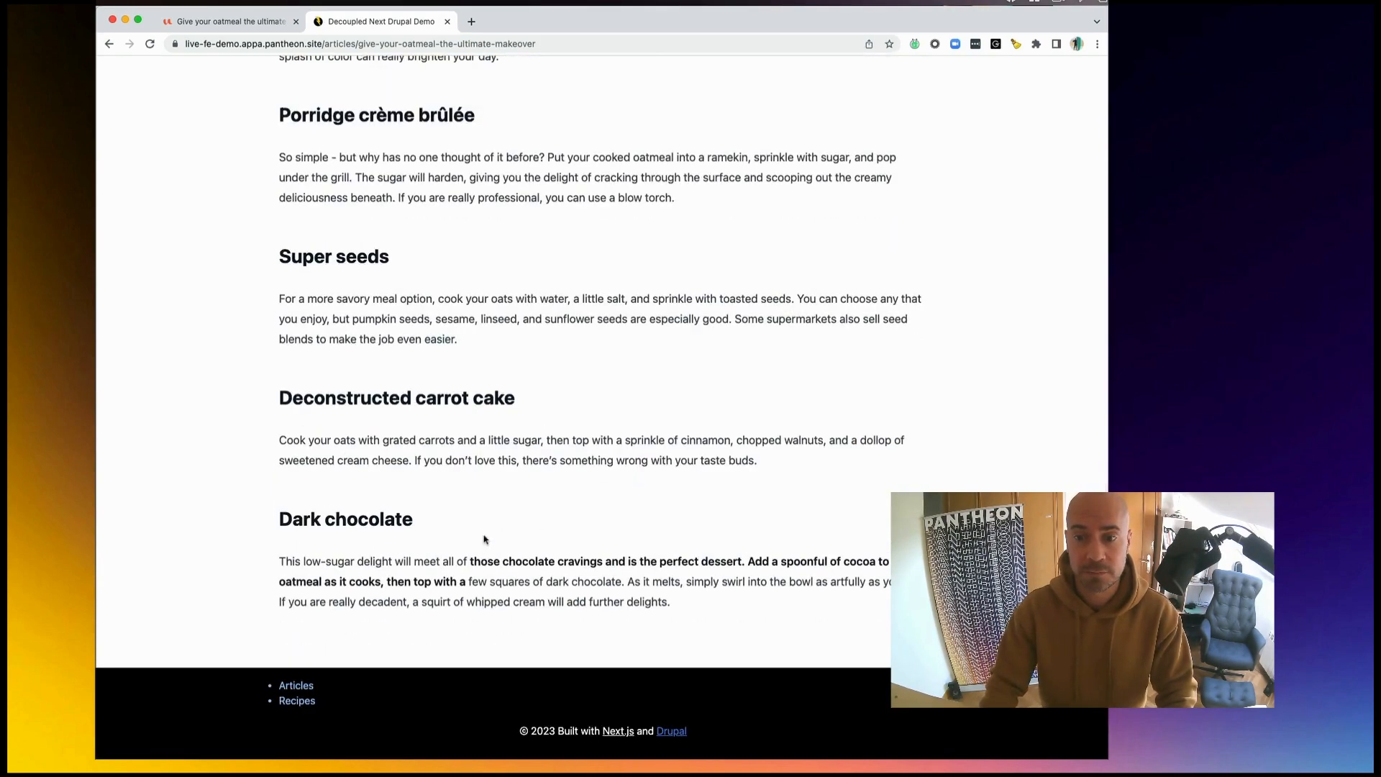